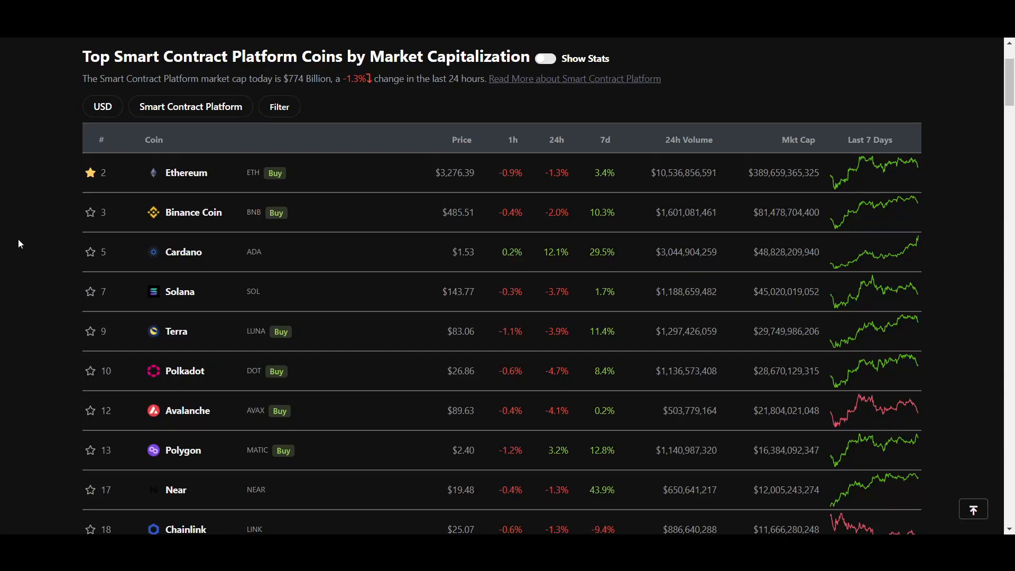
{"action": "mouse_move", "coordinate": [30, 161]}
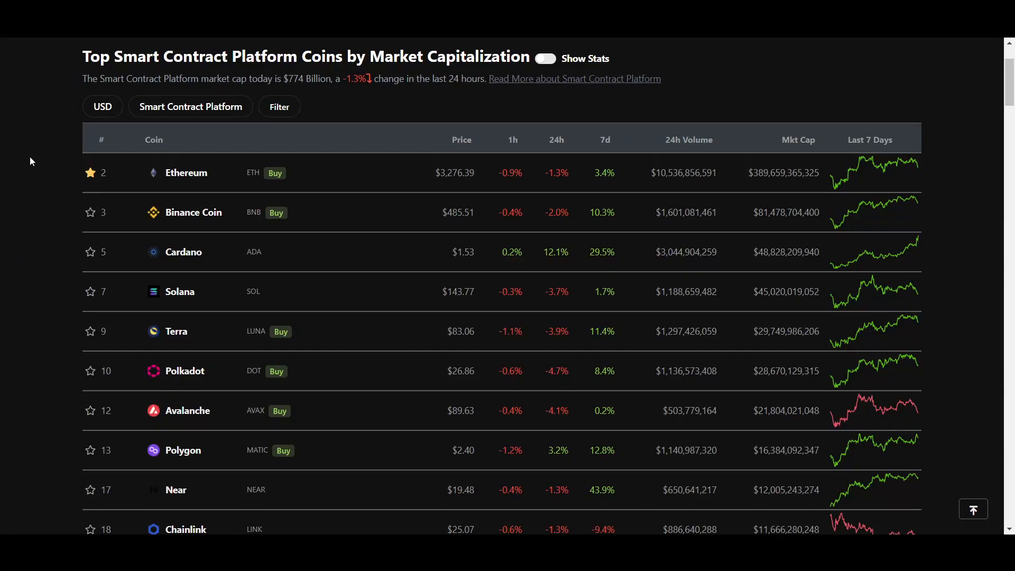
{"action": "mouse_move", "coordinate": [126, 119]}
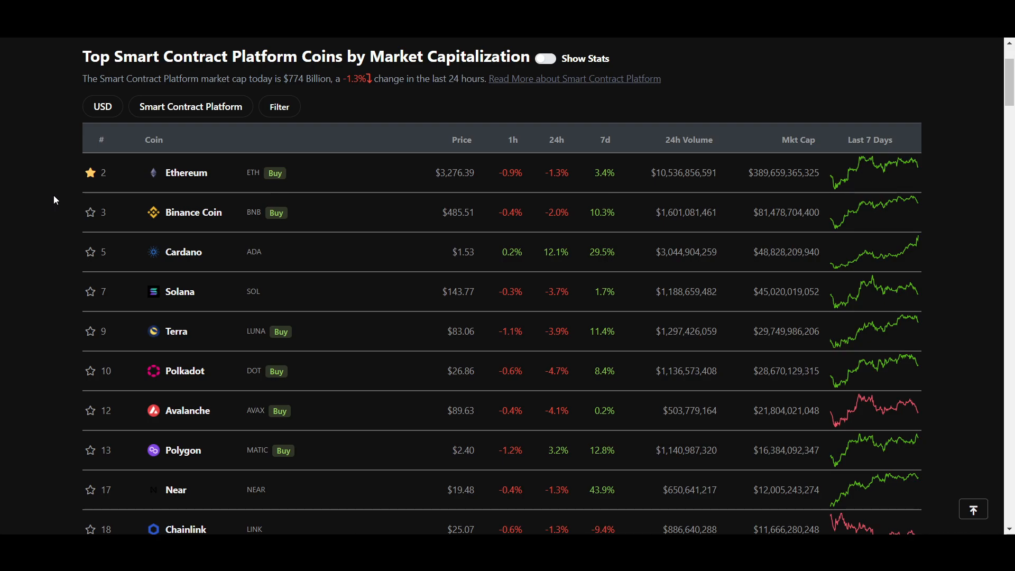
{"action": "mouse_move", "coordinate": [51, 305]}
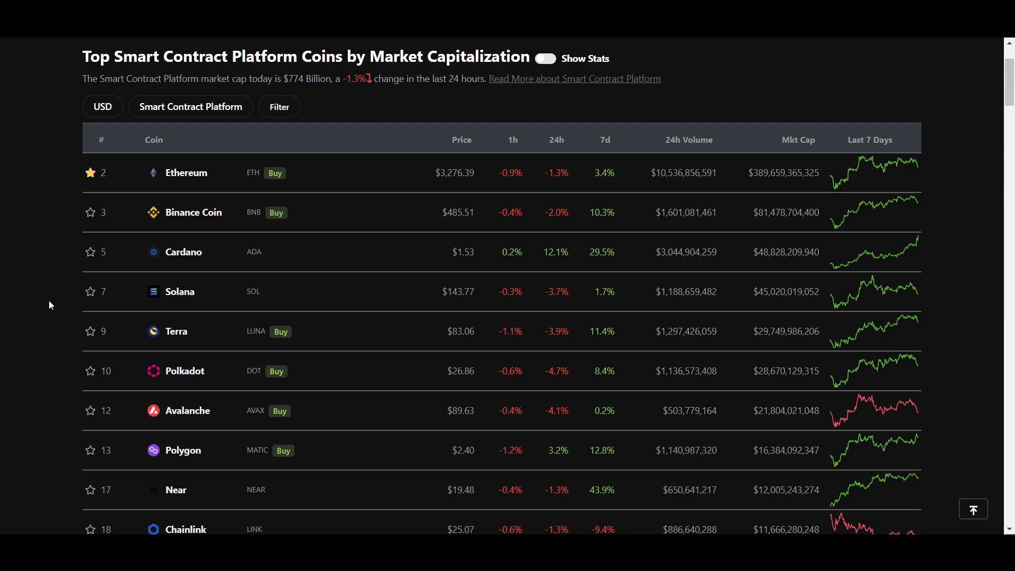
{"action": "mouse_move", "coordinate": [45, 268]}
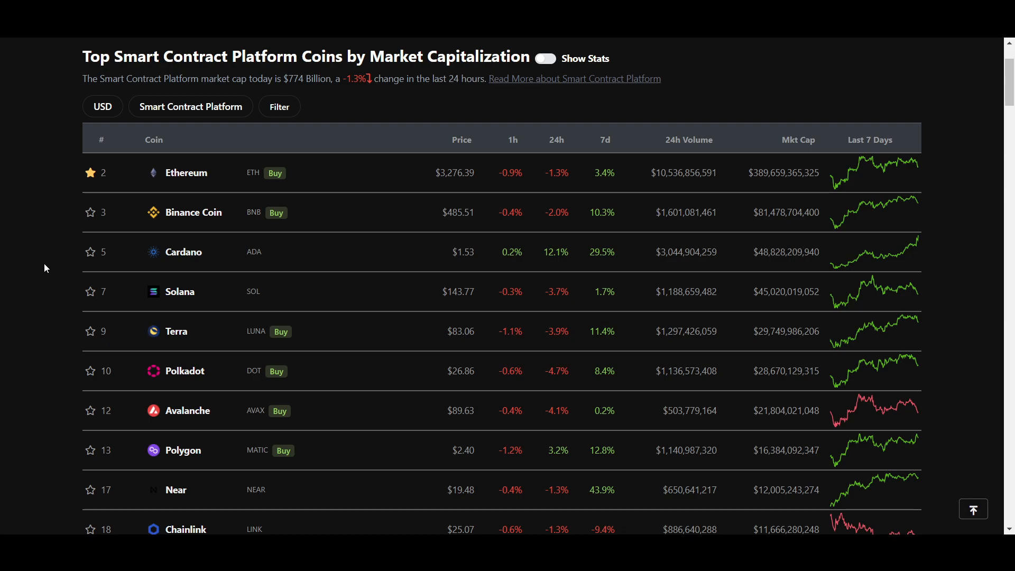
{"action": "mouse_move", "coordinate": [24, 240]}
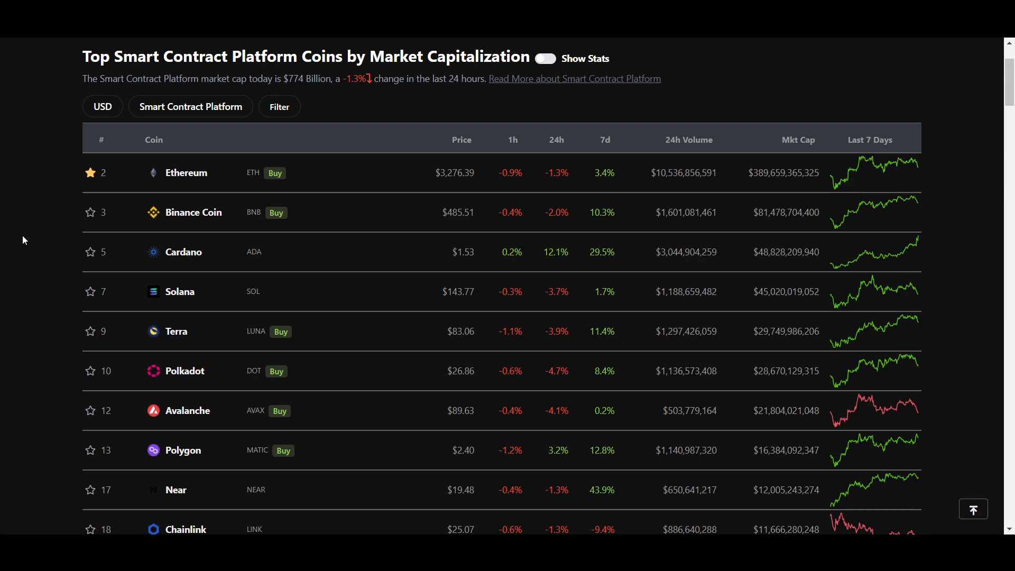
{"action": "mouse_move", "coordinate": [122, 213]}
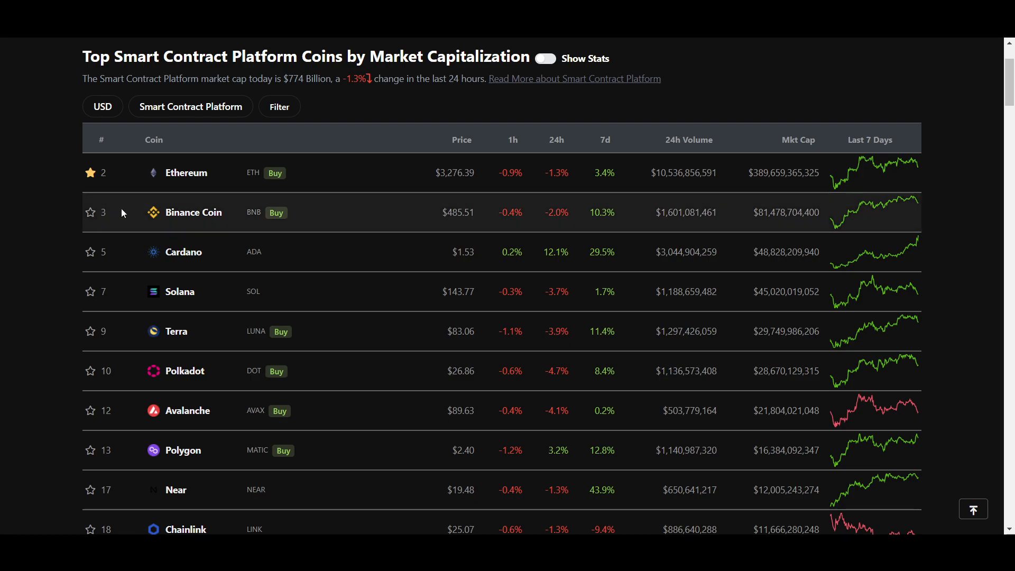
{"action": "mouse_move", "coordinate": [137, 410]}
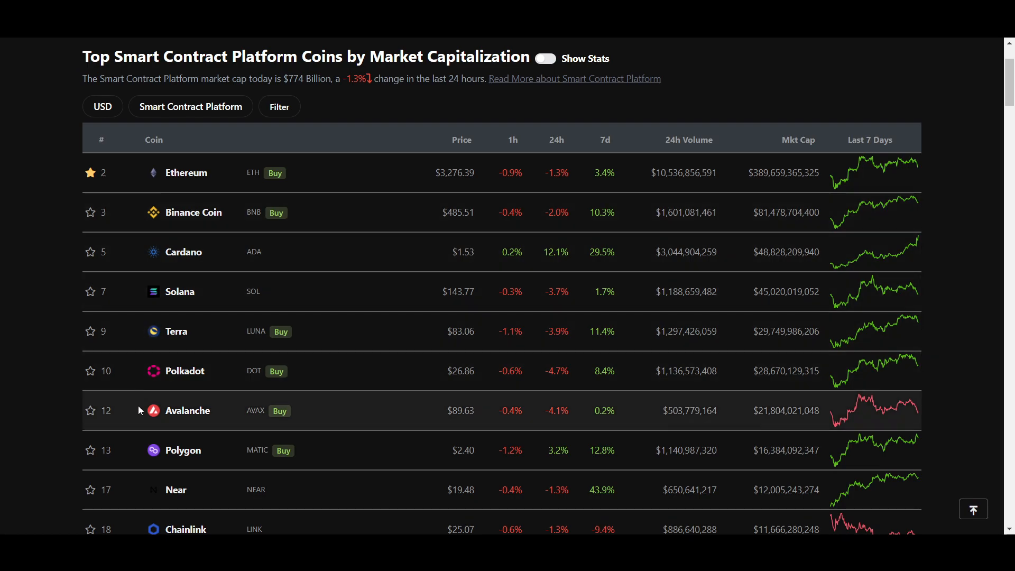
Step: Scroll further down CoinGecko's Top Smart Contract Platform coins table
{"action": "scroll", "scroll_direction": "down", "scroll_amount": 3}
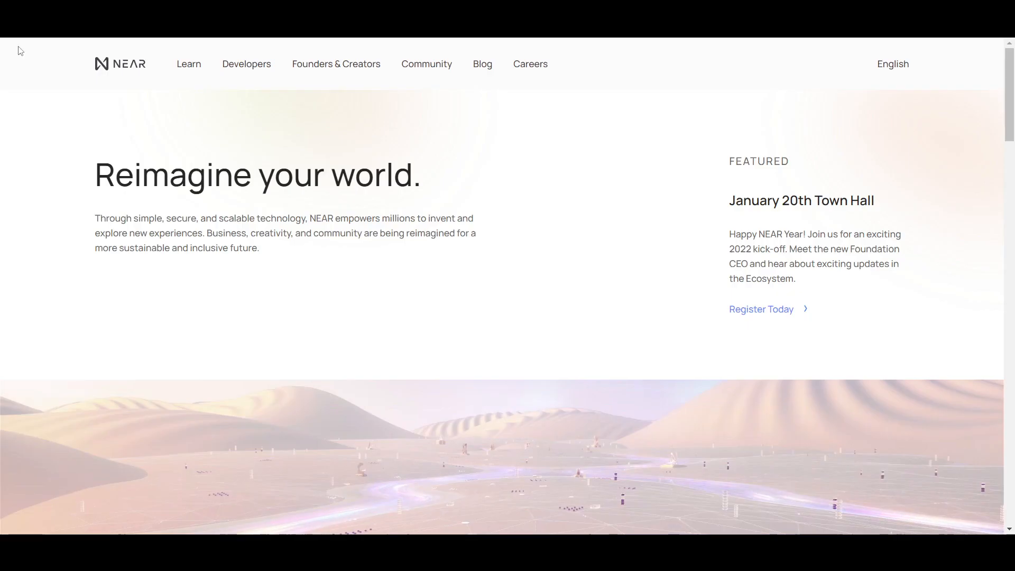
{"action": "mouse_move", "coordinate": [53, 145]}
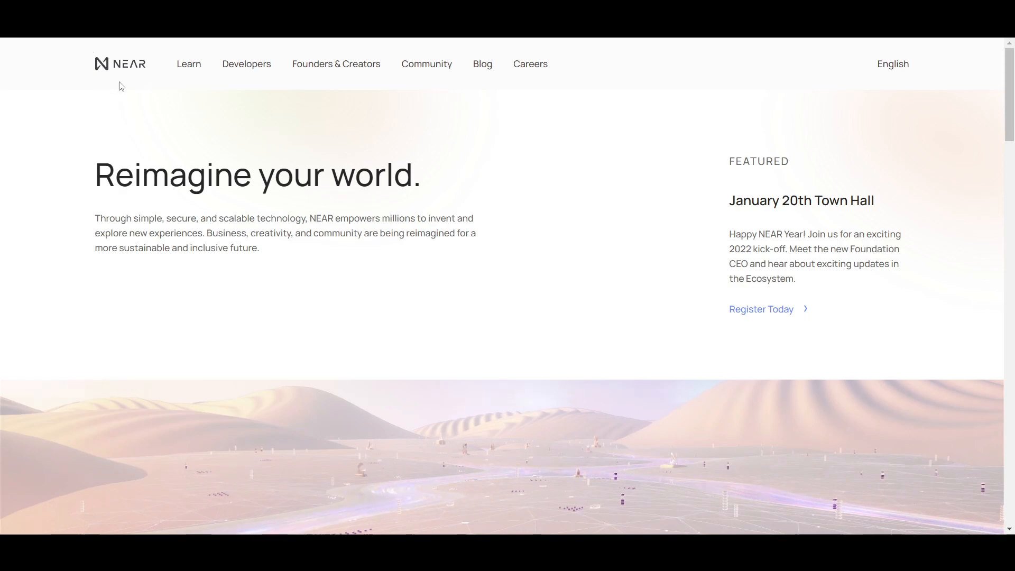
{"action": "mouse_move", "coordinate": [133, 87]}
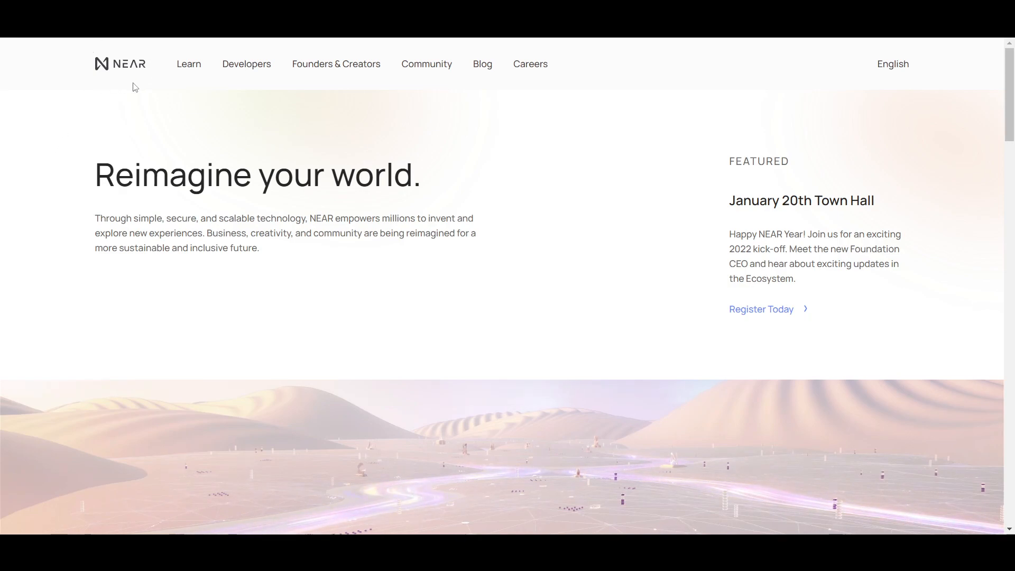
{"action": "mouse_move", "coordinate": [105, 63]}
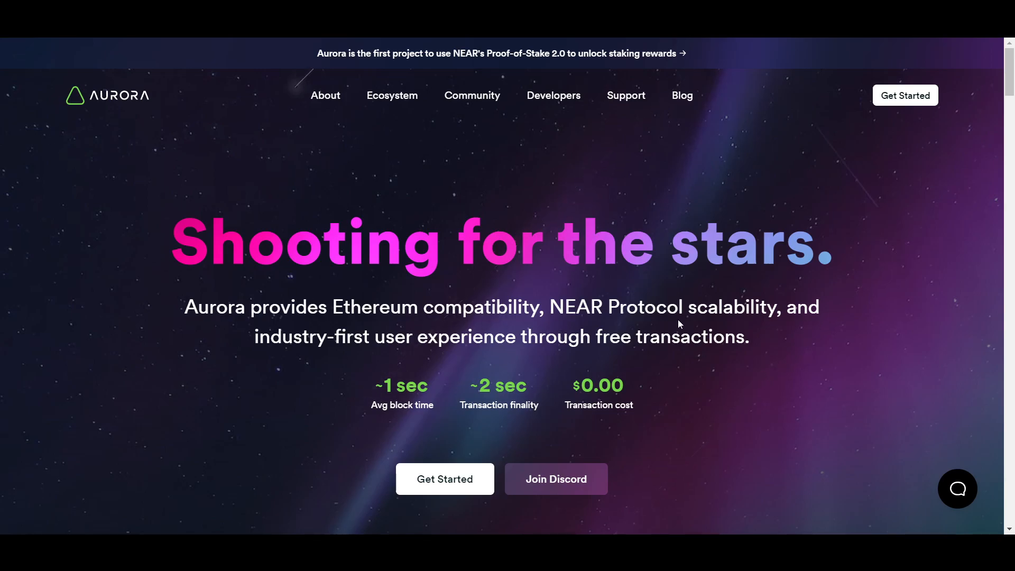
{"action": "mouse_move", "coordinate": [563, 325]}
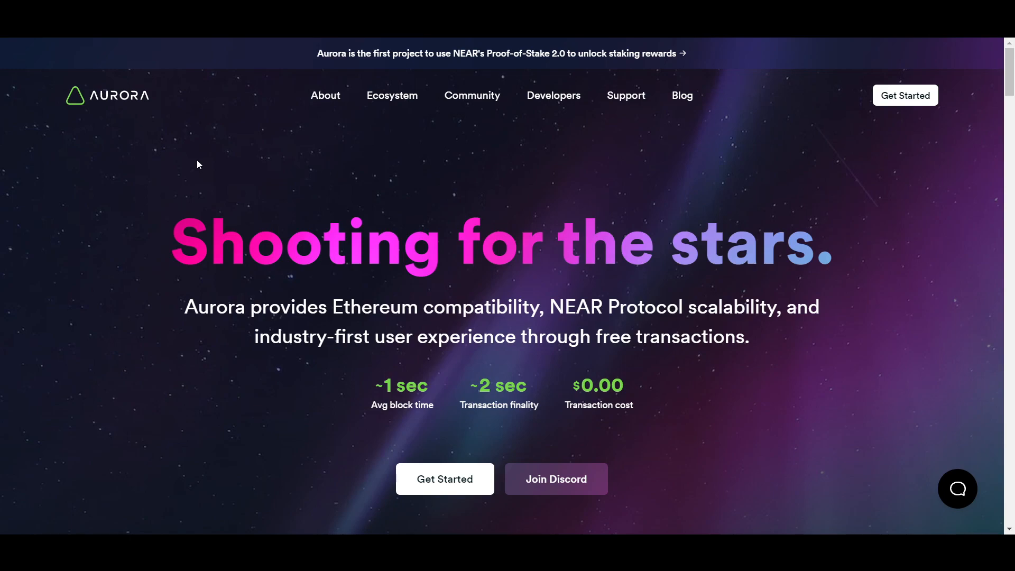
{"action": "mouse_move", "coordinate": [183, 153]}
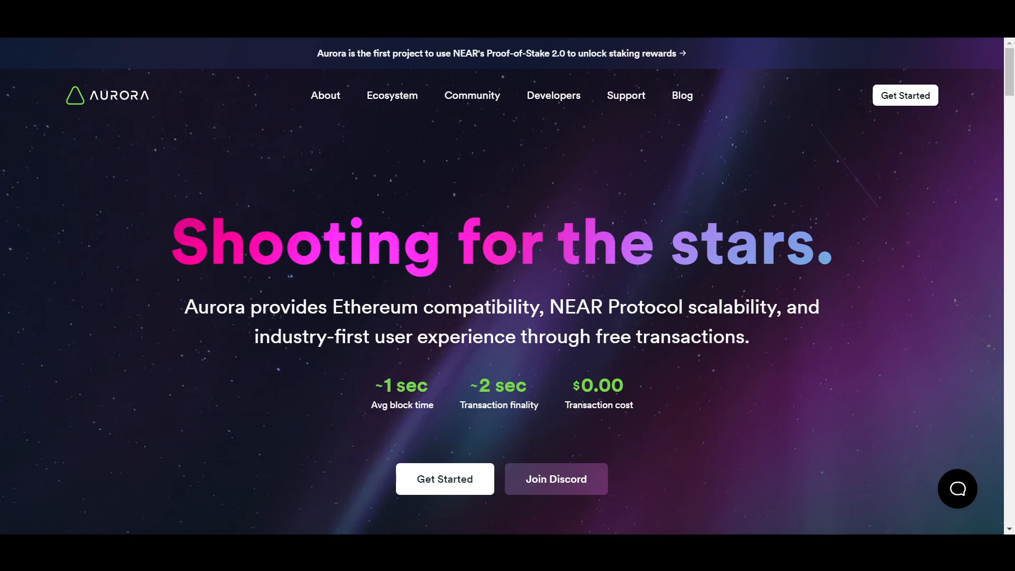
{"action": "mouse_move", "coordinate": [507, 53]}
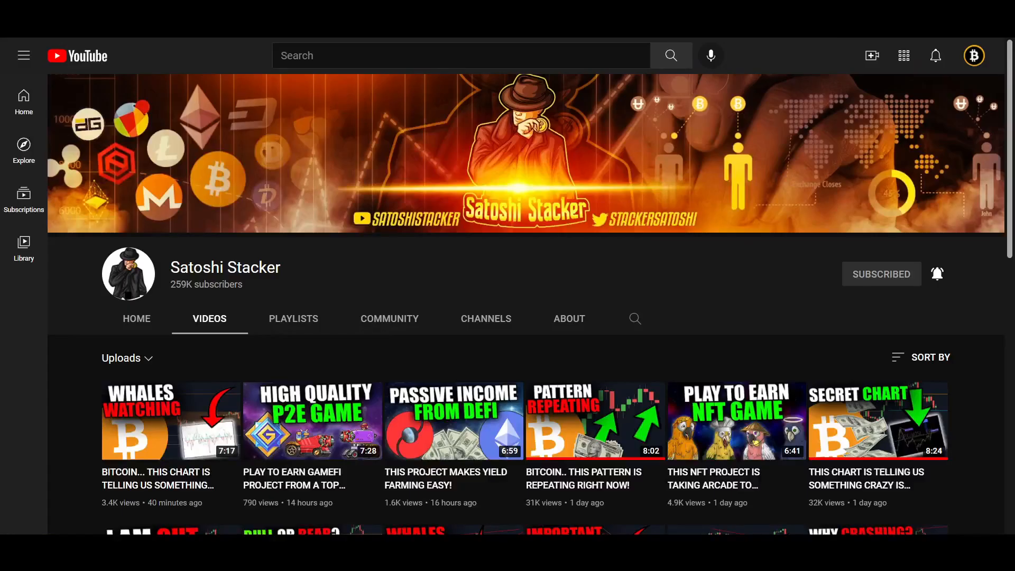
{"action": "mouse_move", "coordinate": [937, 274]}
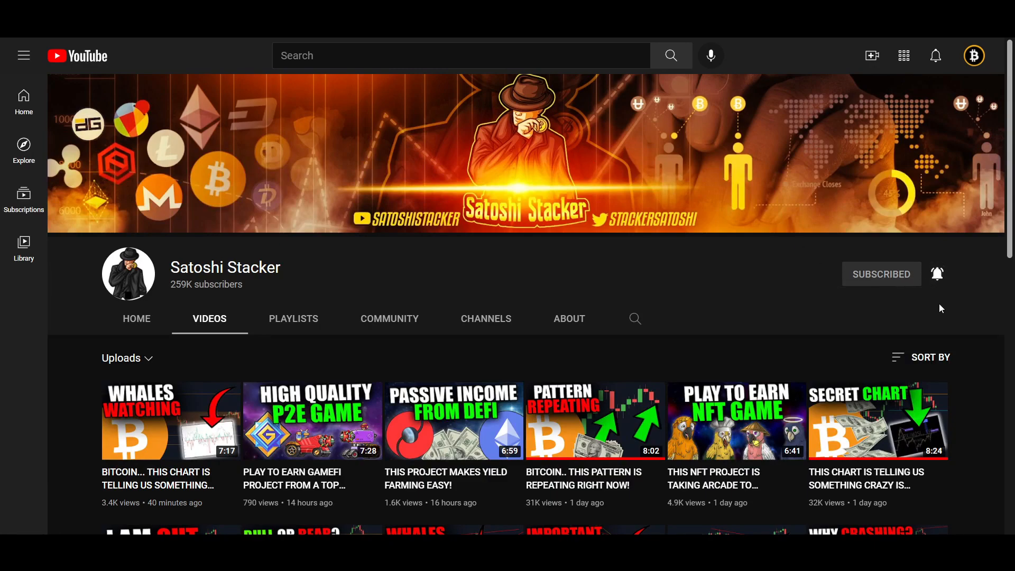
{"action": "mouse_move", "coordinate": [381, 286]}
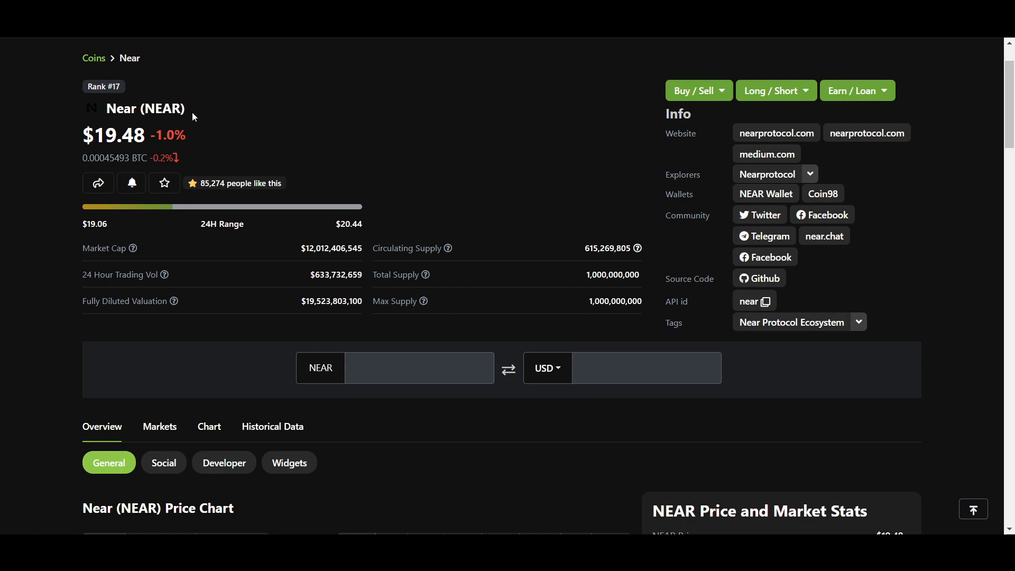
{"action": "mouse_move", "coordinate": [183, 90]}
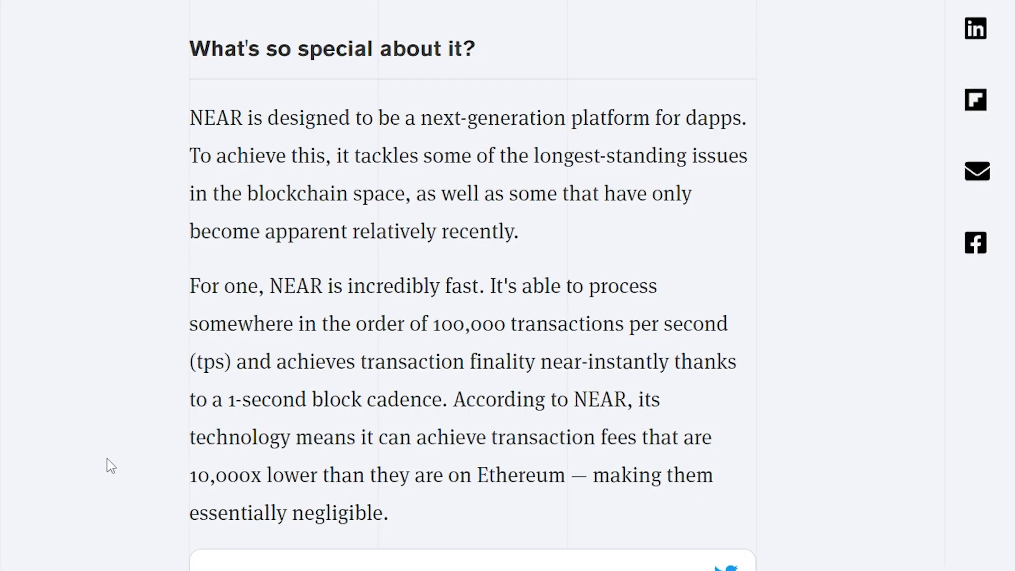
{"action": "mouse_move", "coordinate": [111, 153]}
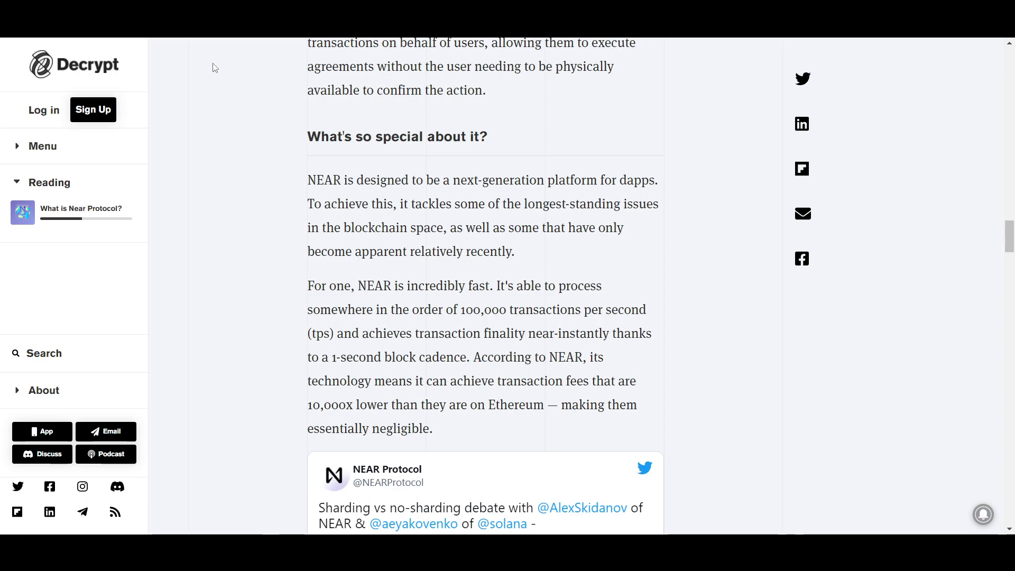
{"action": "mouse_move", "coordinate": [232, 155]}
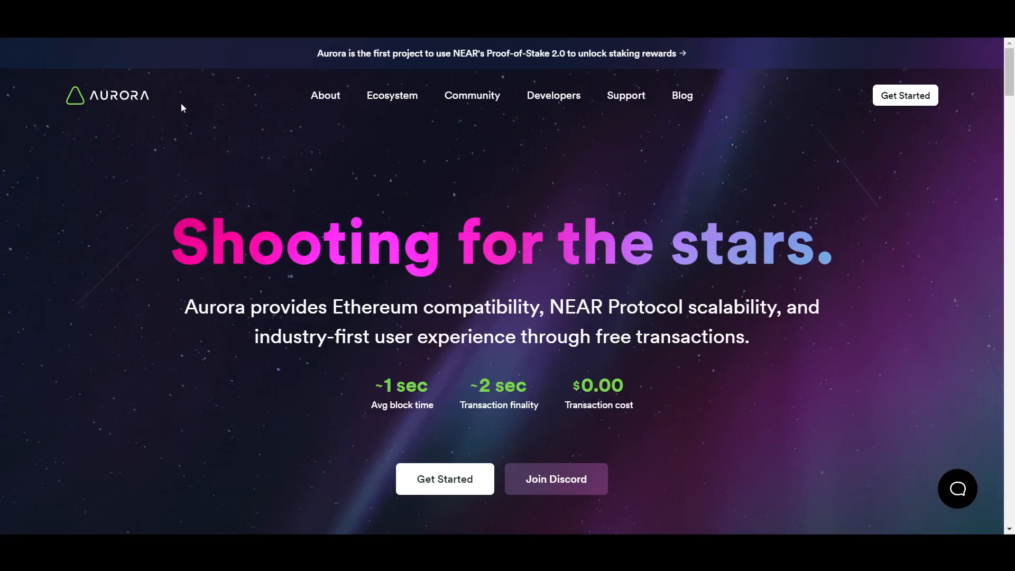
{"action": "mouse_move", "coordinate": [182, 167]}
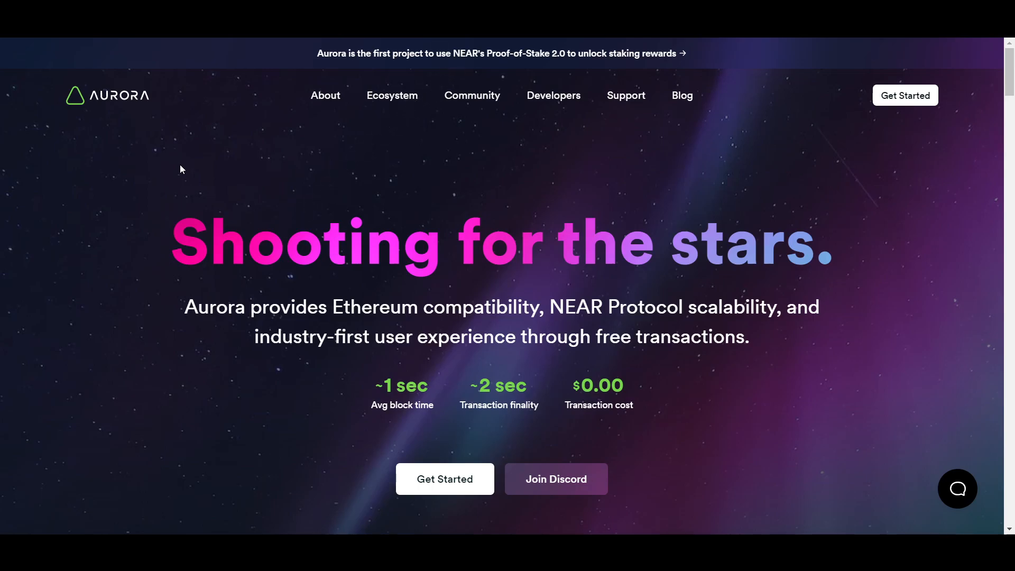
{"action": "mouse_move", "coordinate": [155, 144]}
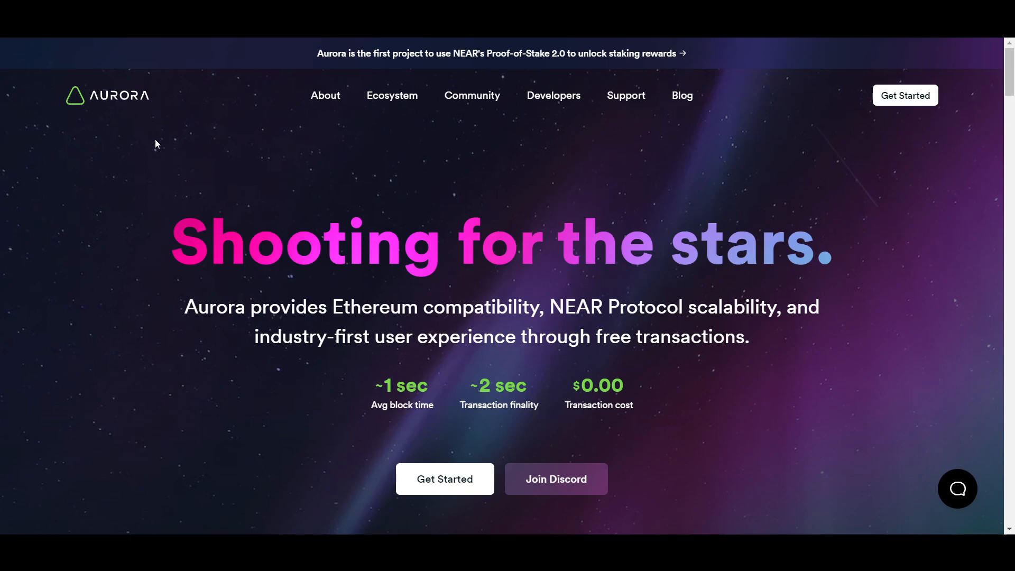
Step: Scroll down Aurora's homepage to the block time, finality and $0.00 cost figures
{"action": "scroll", "scroll_direction": "down", "scroll_amount": 3}
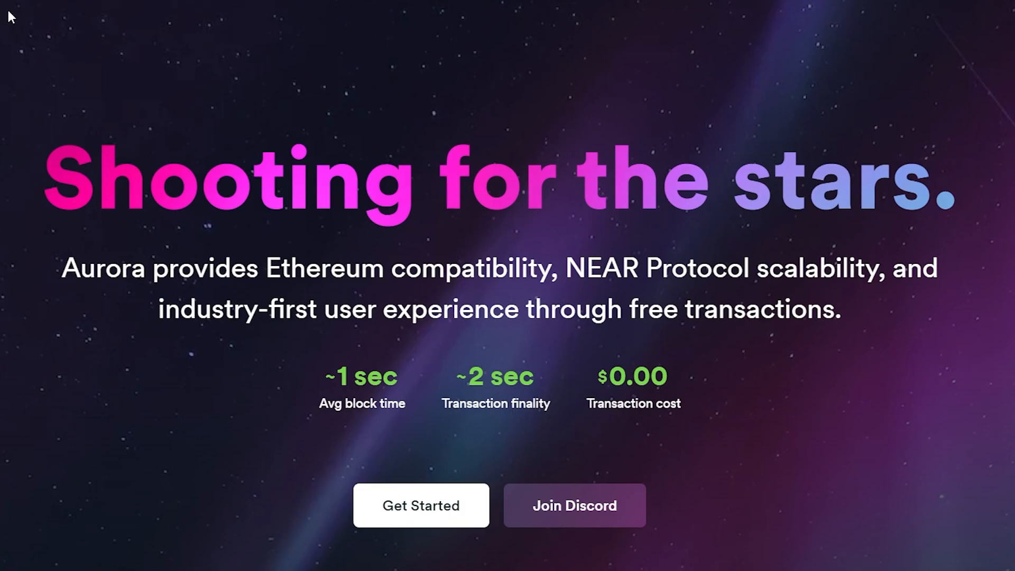
{"action": "mouse_move", "coordinate": [59, 306]}
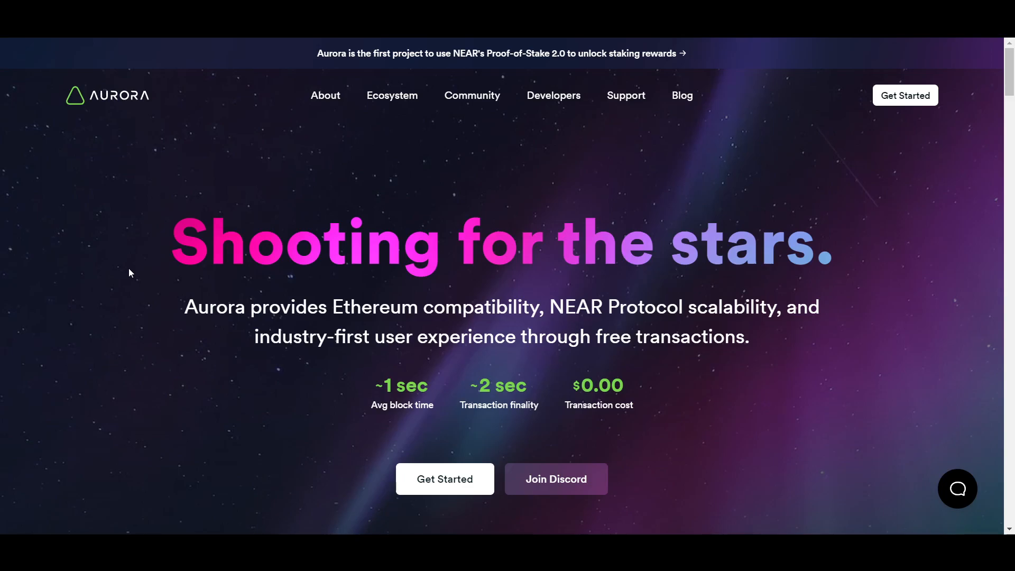
{"action": "mouse_move", "coordinate": [121, 223]}
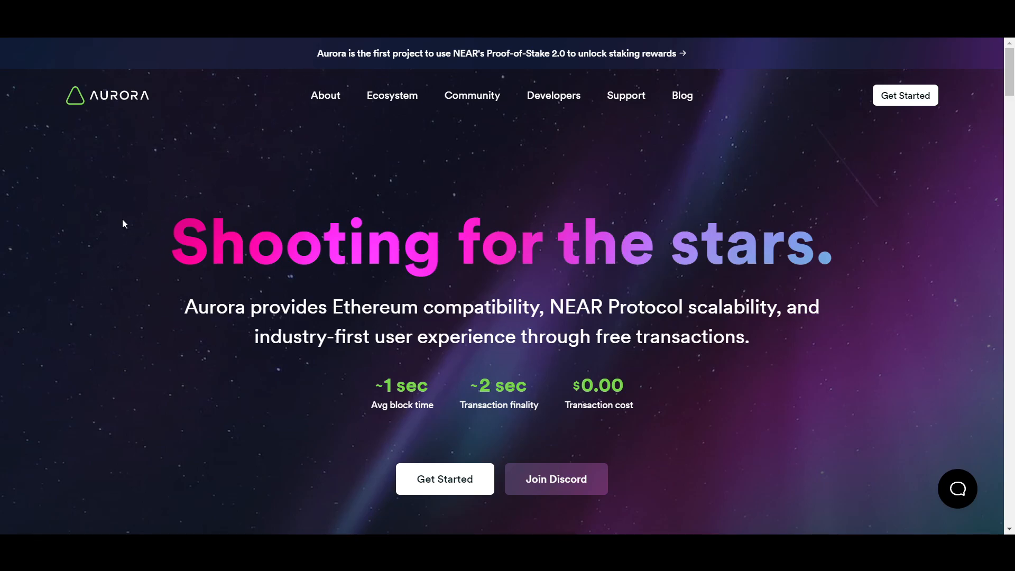
{"action": "mouse_move", "coordinate": [126, 271]}
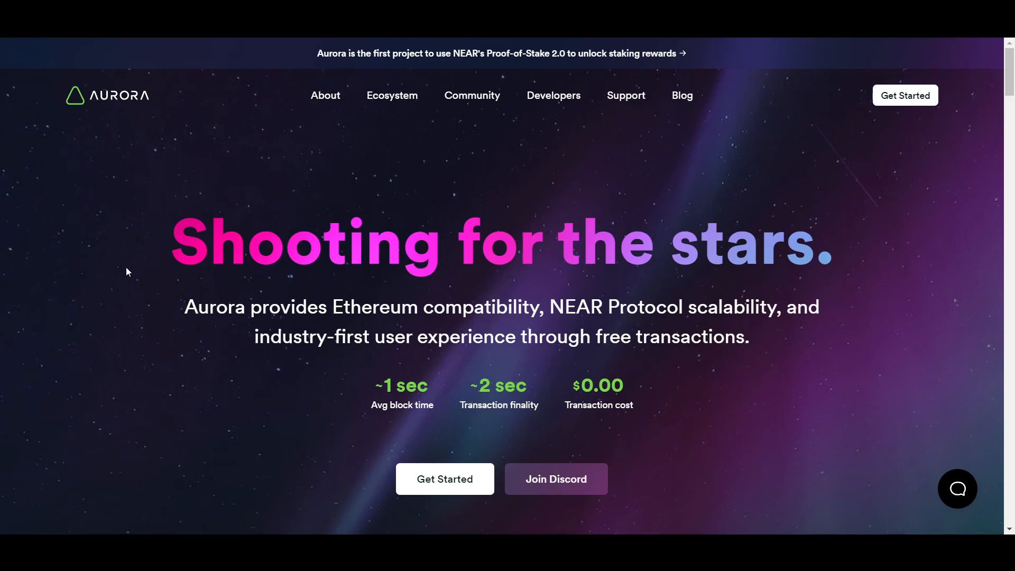
{"action": "mouse_move", "coordinate": [122, 223]}
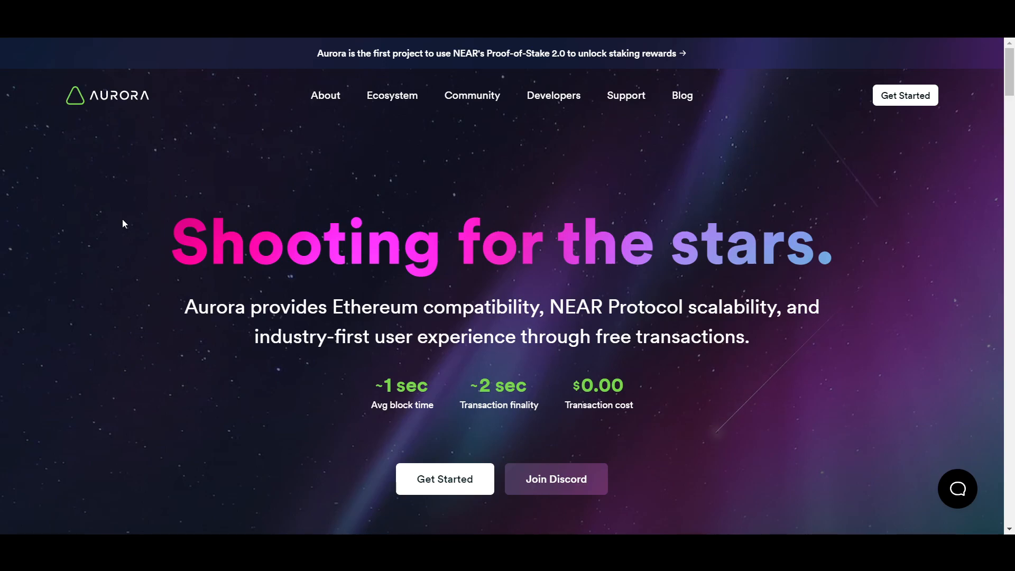
{"action": "mouse_move", "coordinate": [115, 297]}
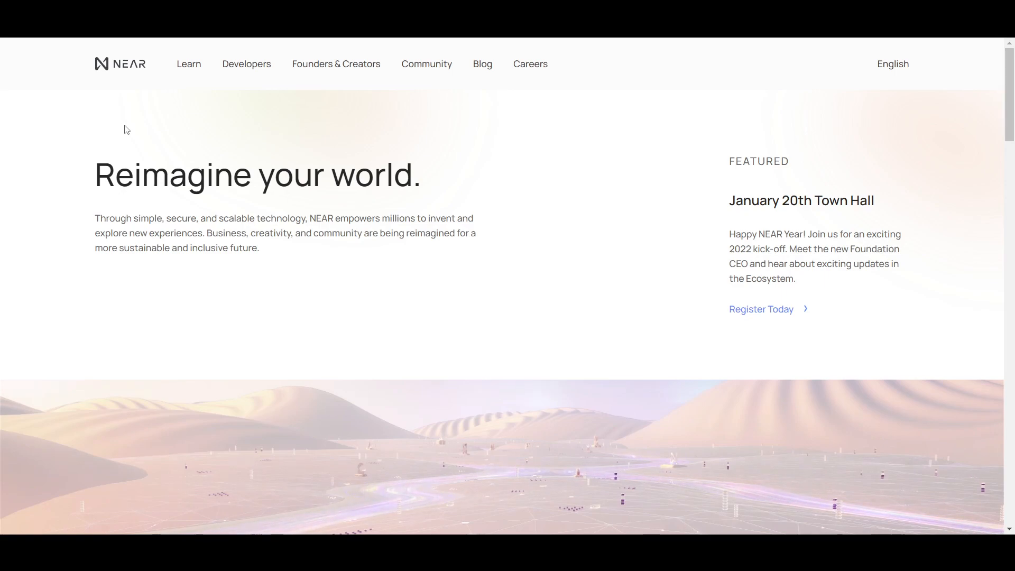
{"action": "mouse_move", "coordinate": [64, 130]}
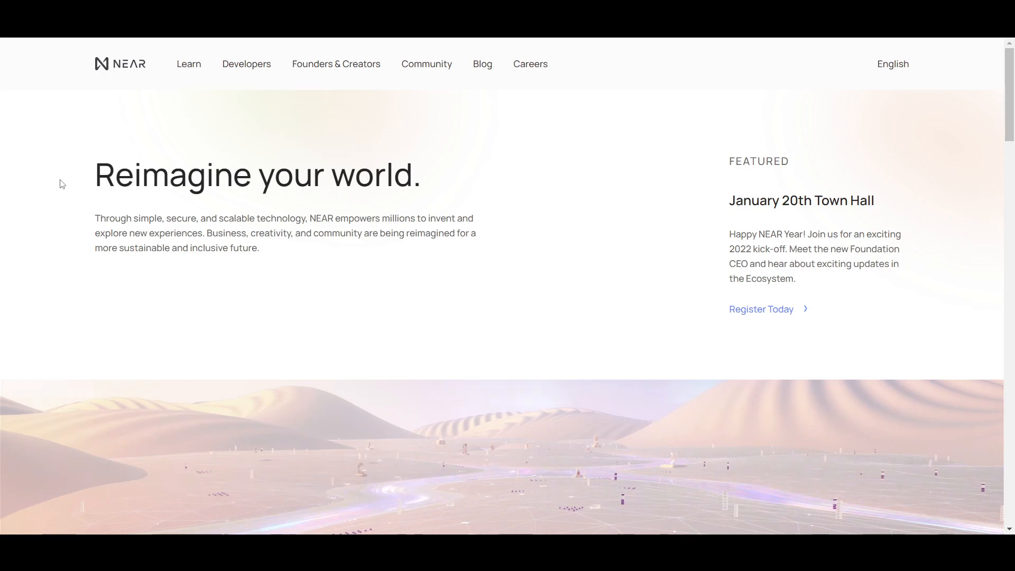
Step: Scroll down near.org past Solutions for Scaling to 'Why build on NEAR?'
{"action": "scroll", "scroll_direction": "down", "scroll_amount": 3}
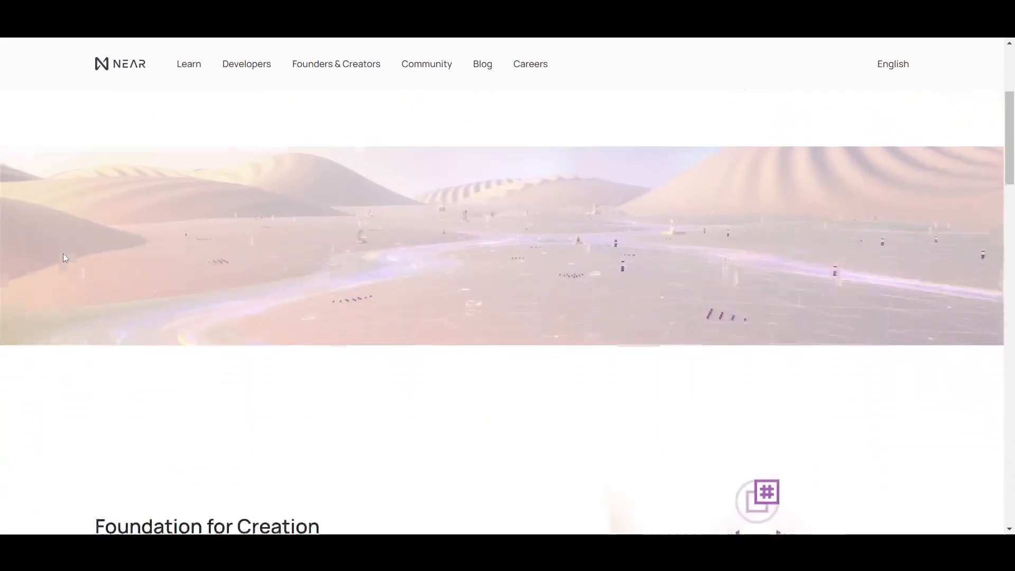
{"action": "scroll", "scroll_direction": "down", "scroll_amount": 3}
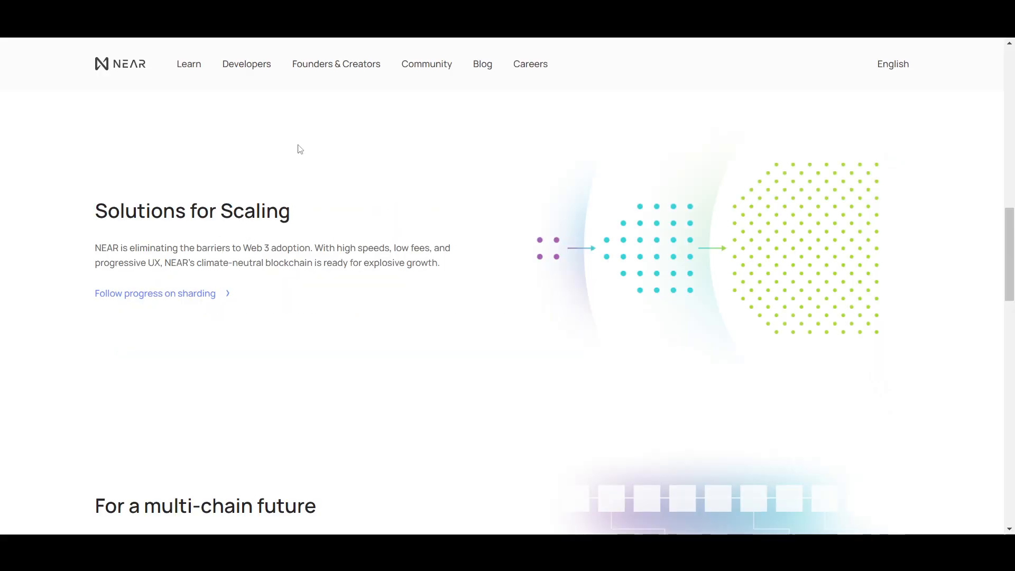
{"action": "scroll", "scroll_direction": "down", "scroll_amount": 3}
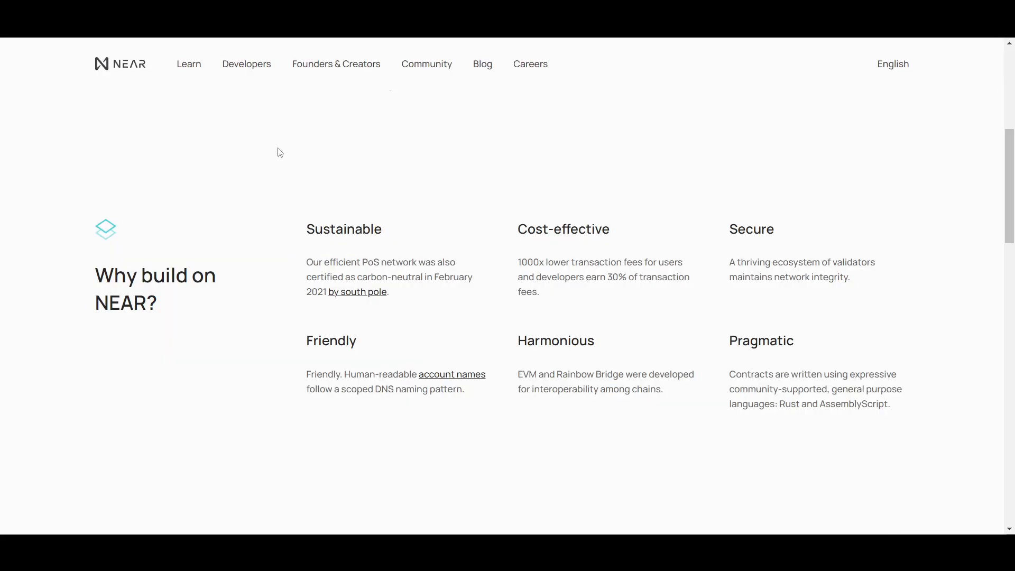
{"action": "scroll", "scroll_direction": "down", "scroll_amount": 3}
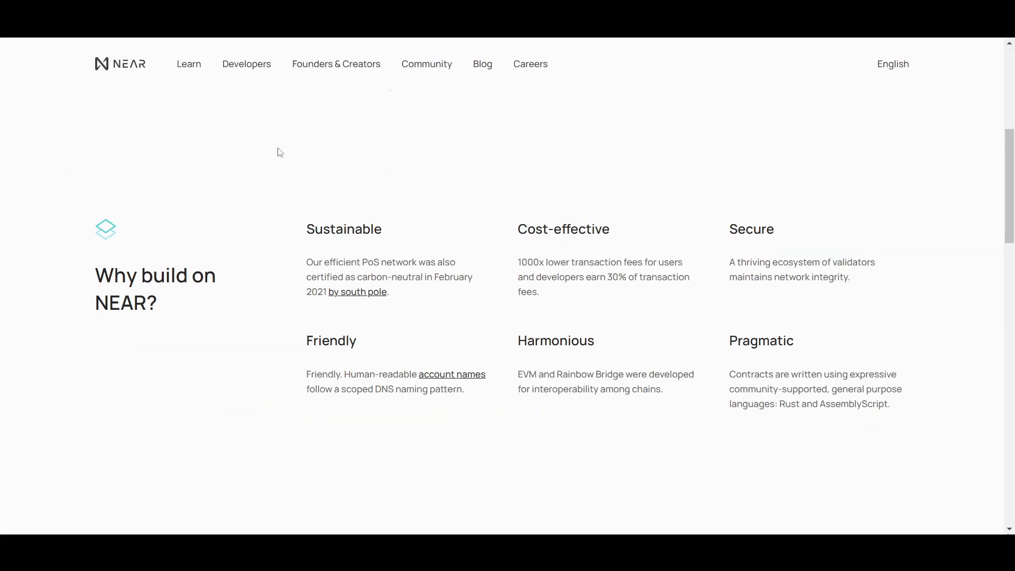
{"action": "mouse_move", "coordinate": [359, 181]}
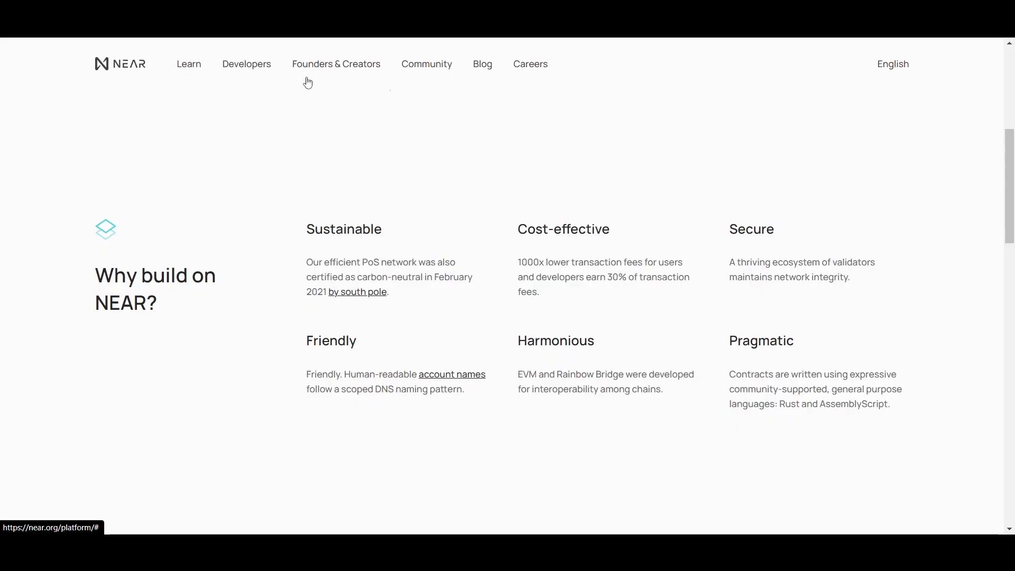
{"action": "mouse_move", "coordinate": [498, 251]}
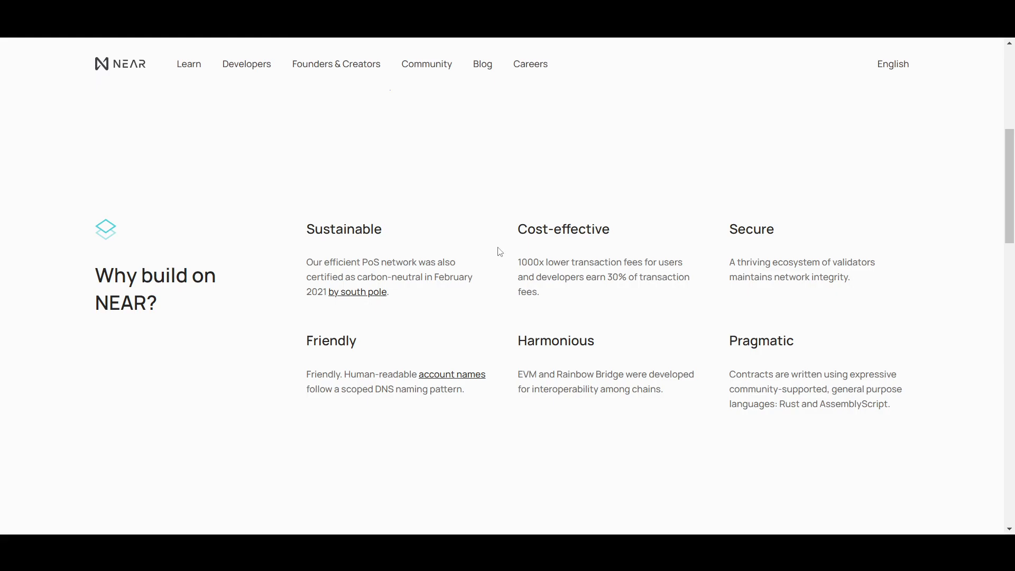
{"action": "mouse_move", "coordinate": [291, 155]}
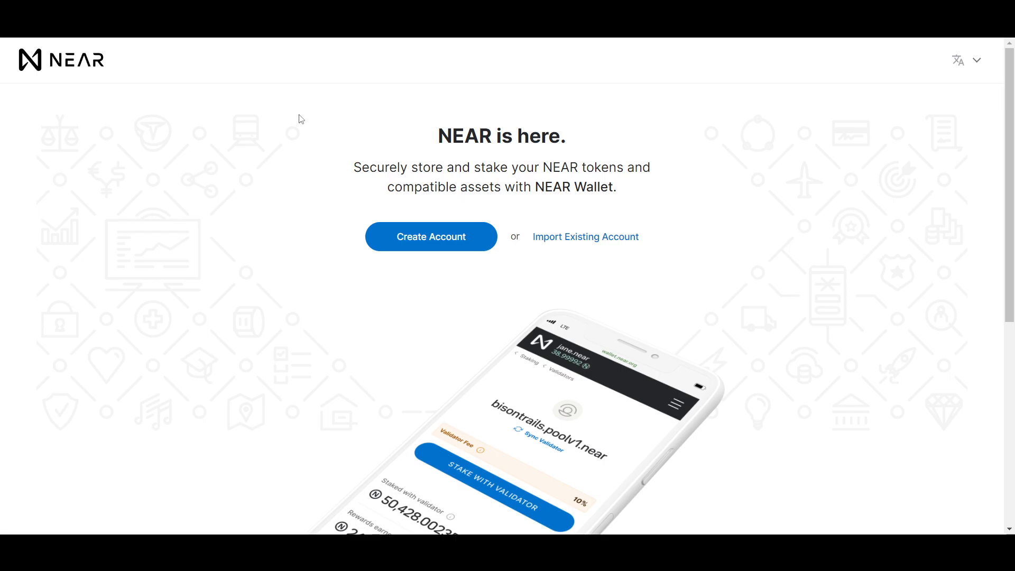
{"action": "mouse_move", "coordinate": [357, 112]}
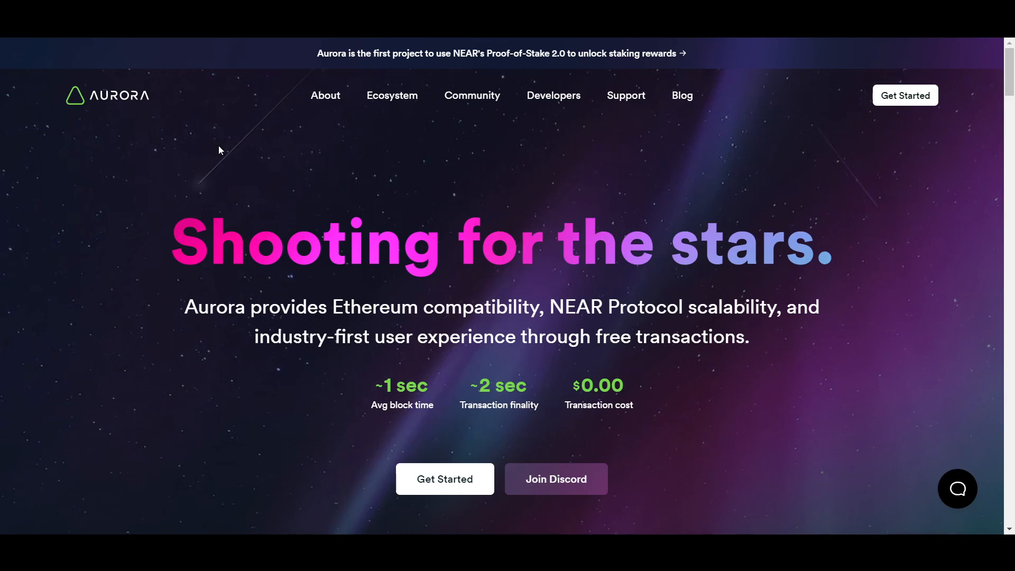
{"action": "mouse_move", "coordinate": [135, 243]}
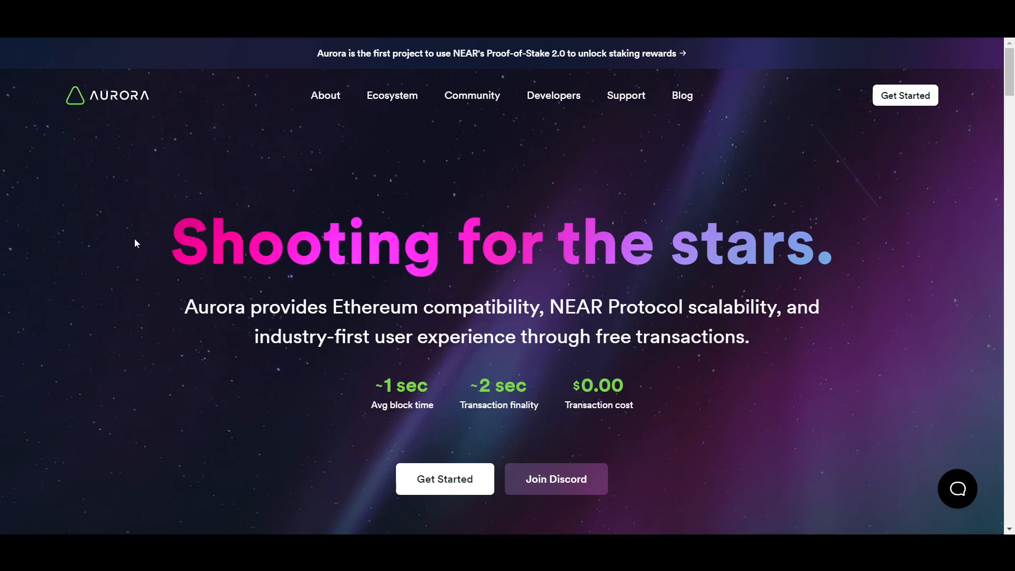
{"action": "mouse_move", "coordinate": [94, 128]}
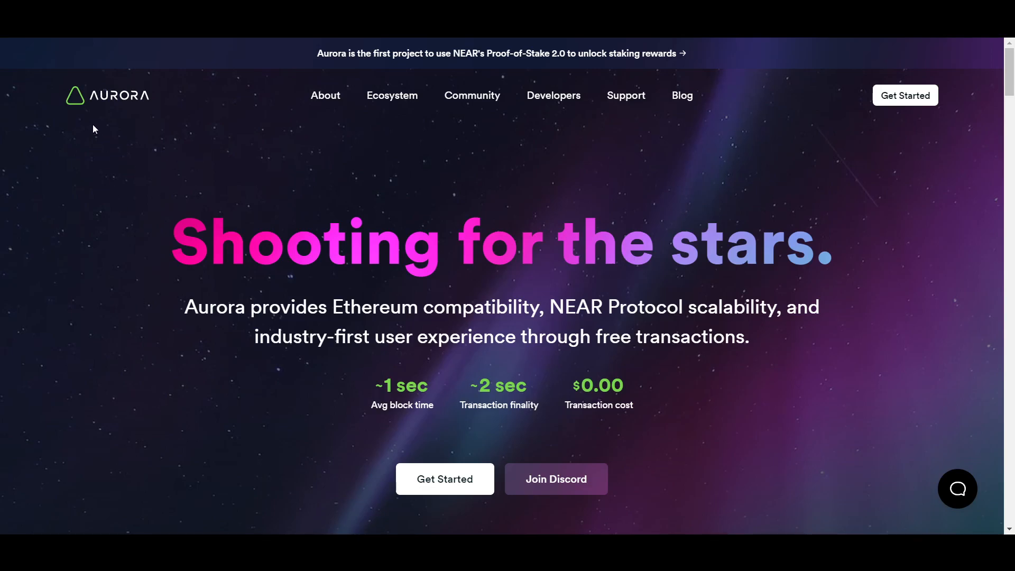
{"action": "mouse_move", "coordinate": [139, 178]}
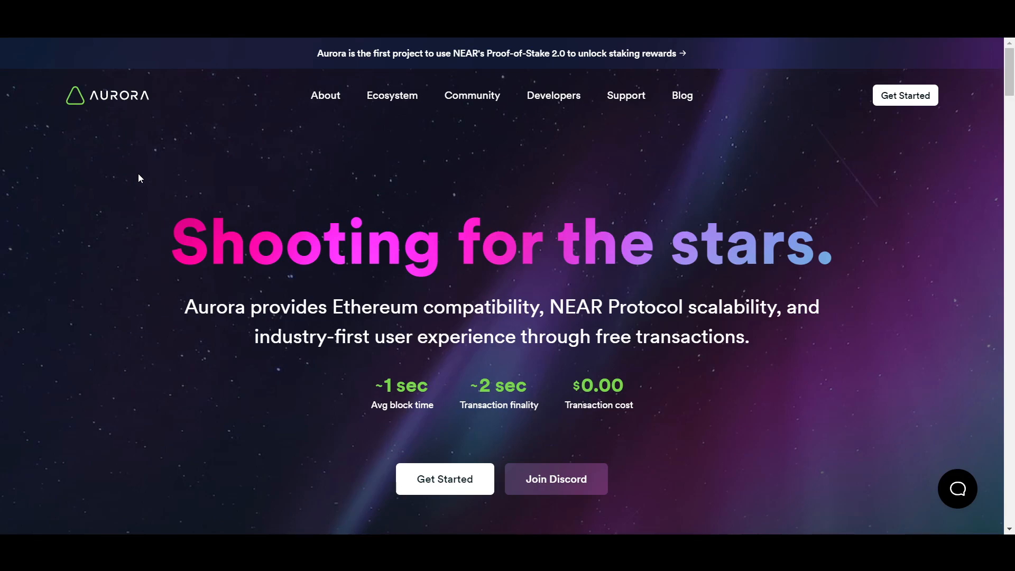
{"action": "mouse_move", "coordinate": [122, 231]}
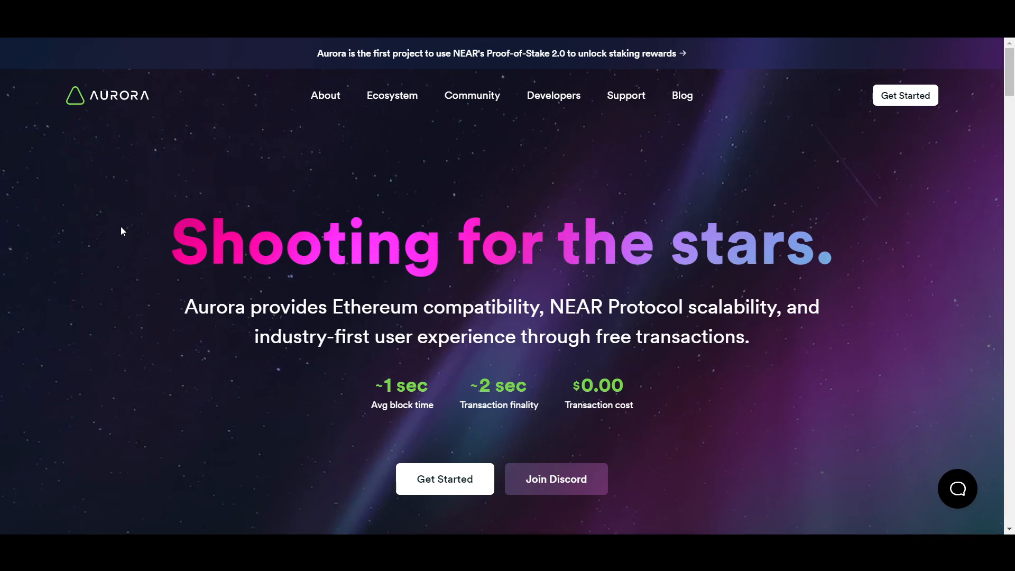
Step: Scroll down Aurora's 'Shooting for the stars.' hero to its free-transaction figures
{"action": "scroll", "scroll_direction": "down", "scroll_amount": 3}
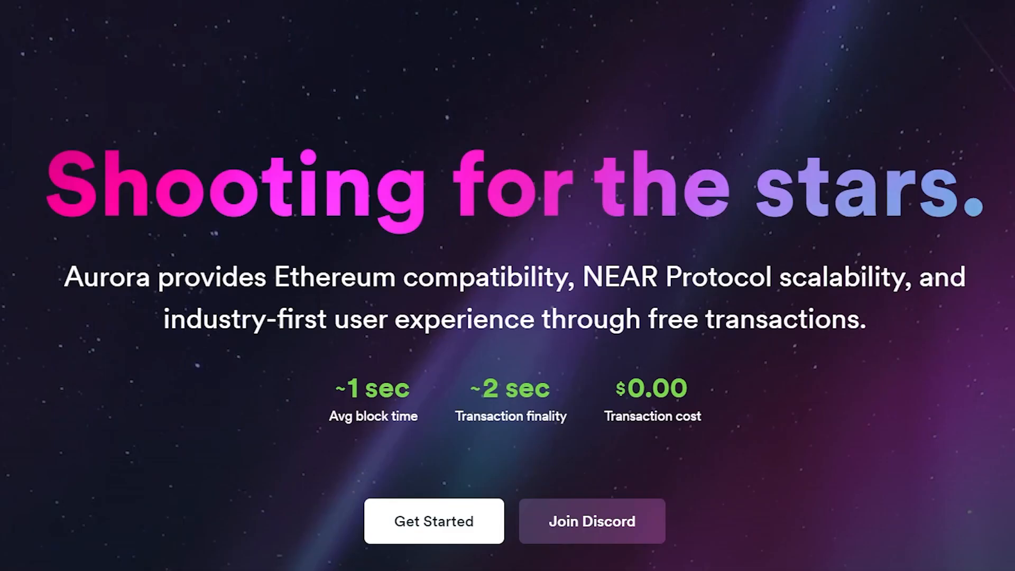
{"action": "mouse_move", "coordinate": [514, 461]}
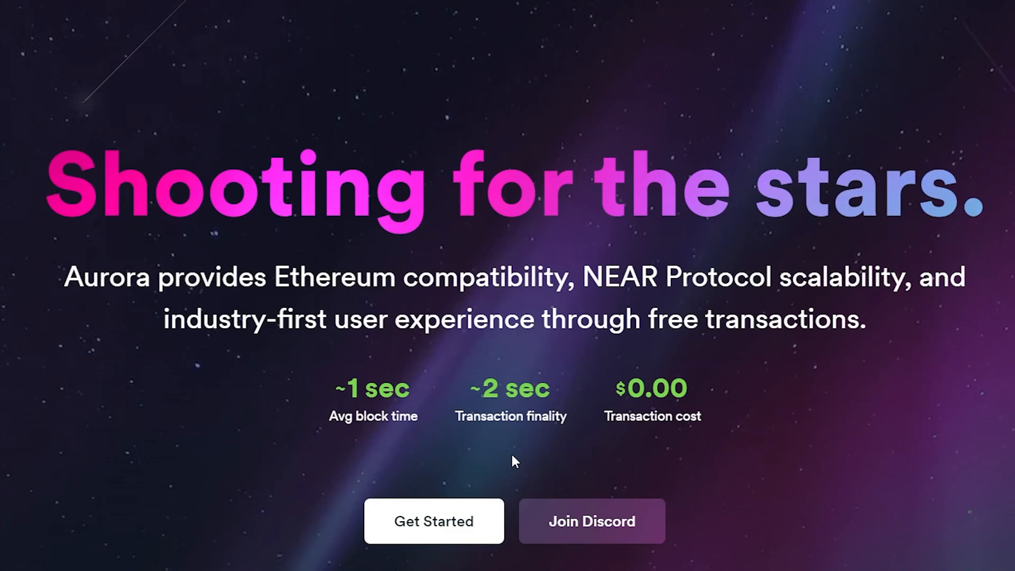
{"action": "mouse_move", "coordinate": [615, 355]}
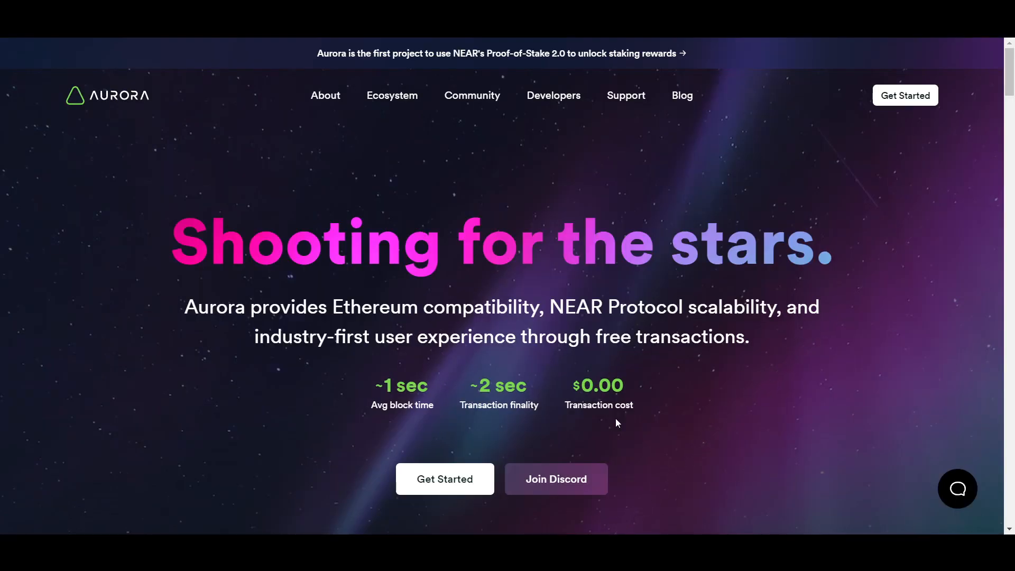
{"action": "mouse_move", "coordinate": [664, 423]}
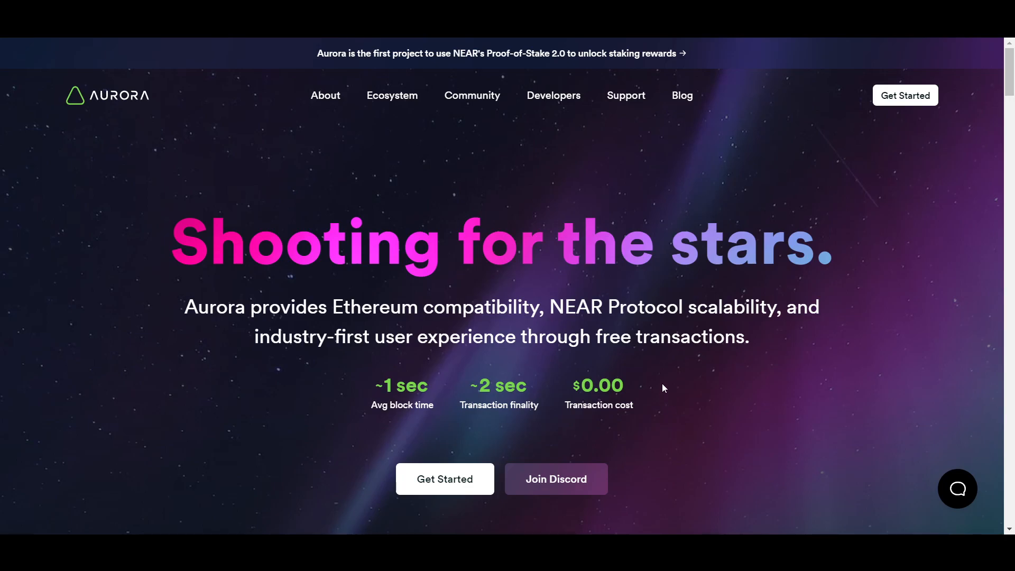
{"action": "mouse_move", "coordinate": [715, 381]}
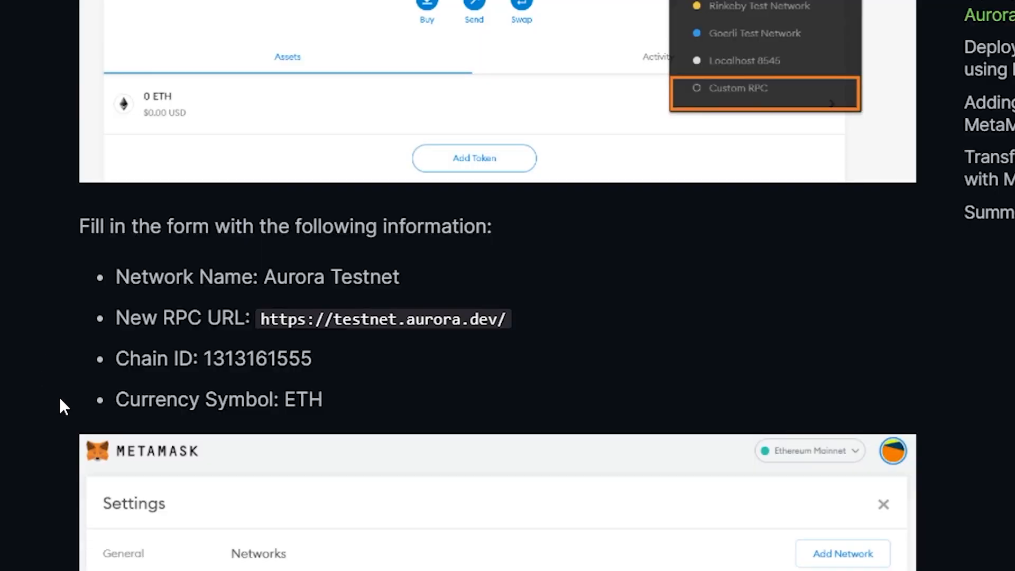
{"action": "mouse_move", "coordinate": [401, 427]}
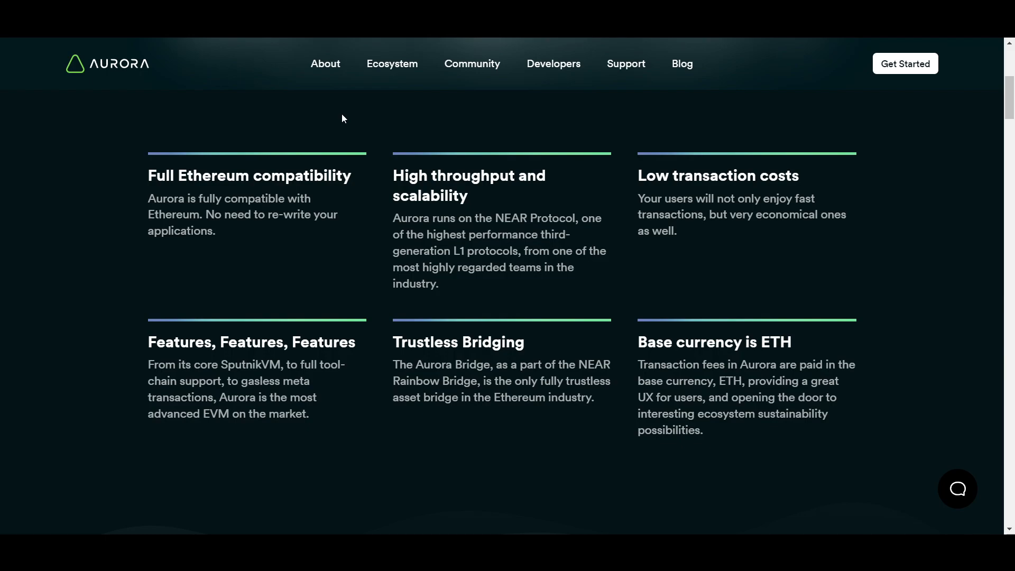
{"action": "mouse_move", "coordinate": [555, 118]}
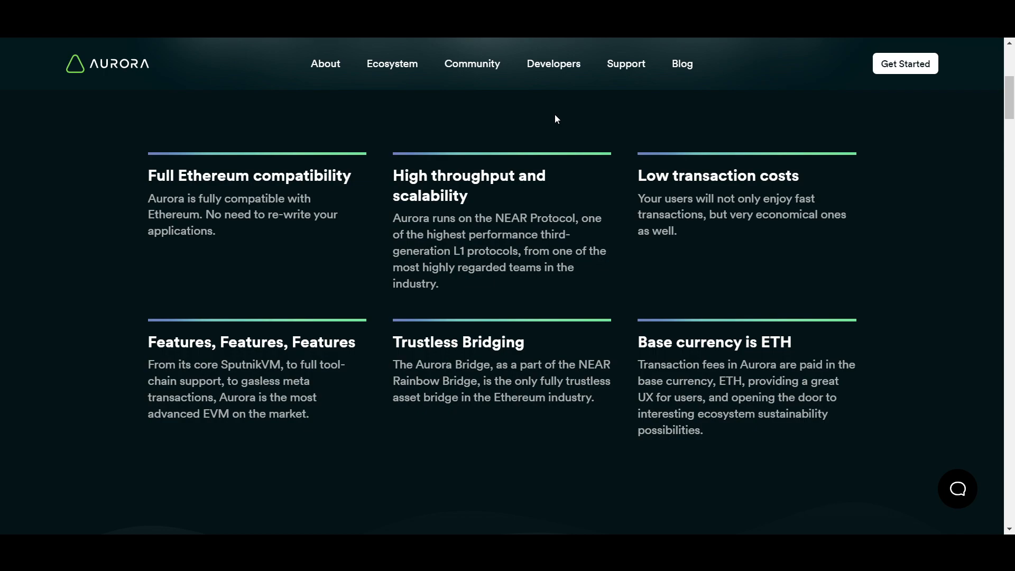
{"action": "mouse_move", "coordinate": [464, 123]}
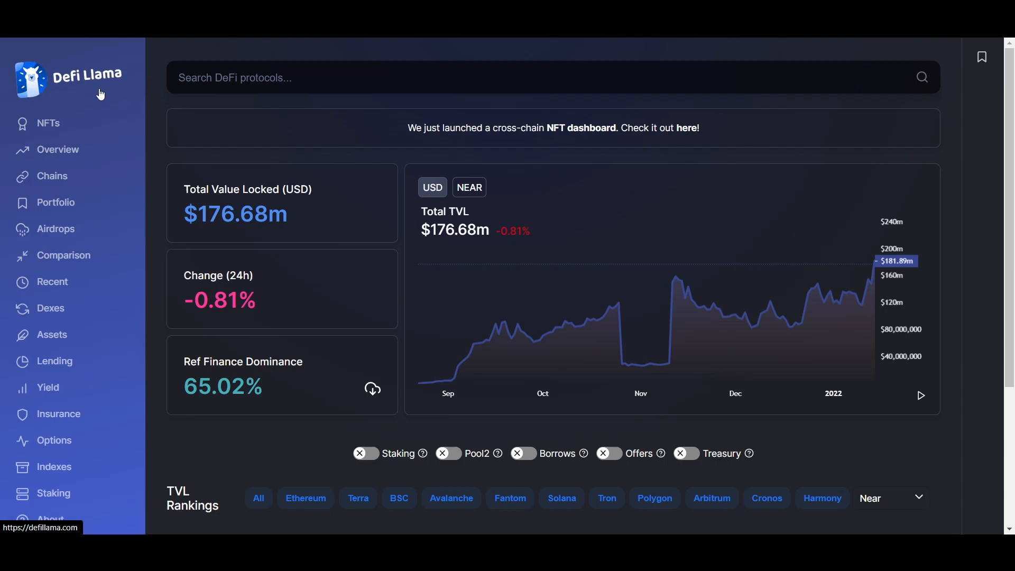
Step: Scroll down DefiLlama's NEAR dashboard showing $176.68m TVL and Ref Finance's 65.02% dominance
{"action": "scroll", "scroll_direction": "down", "scroll_amount": 3}
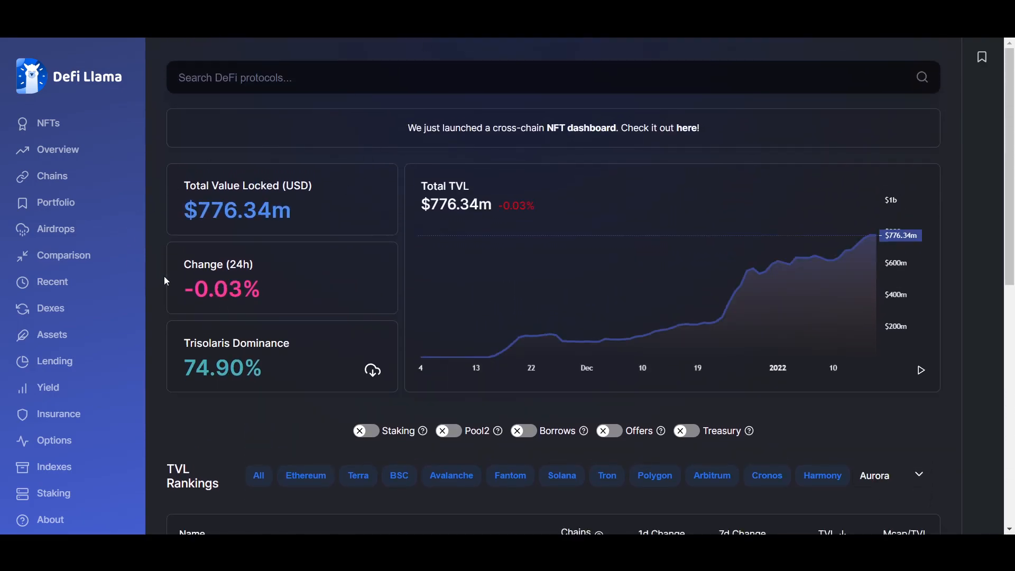
{"action": "scroll", "scroll_direction": "down", "scroll_amount": 3}
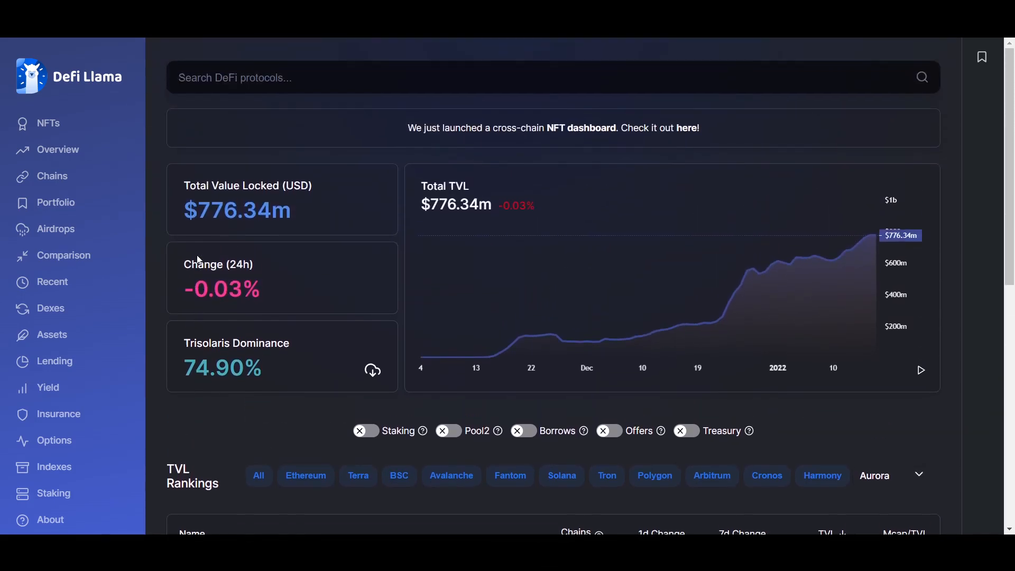
{"action": "scroll", "scroll_direction": "down", "scroll_amount": 3}
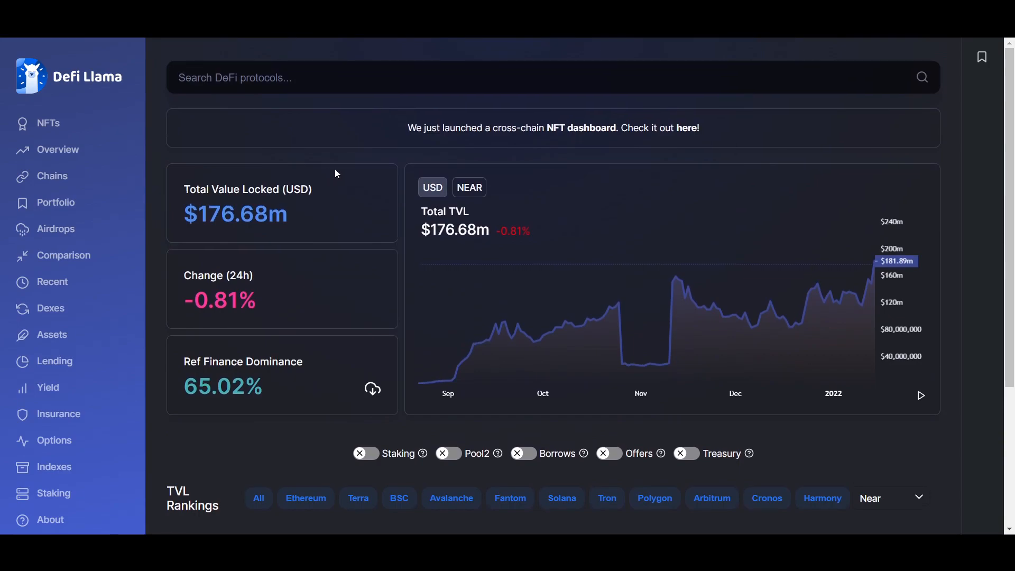
{"action": "mouse_move", "coordinate": [389, 162]}
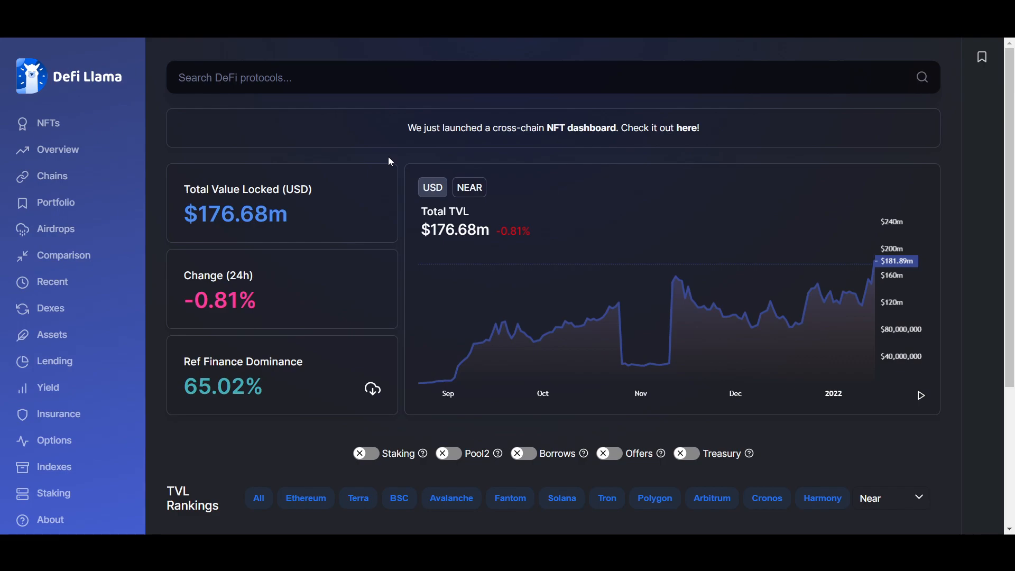
{"action": "mouse_move", "coordinate": [504, 159]}
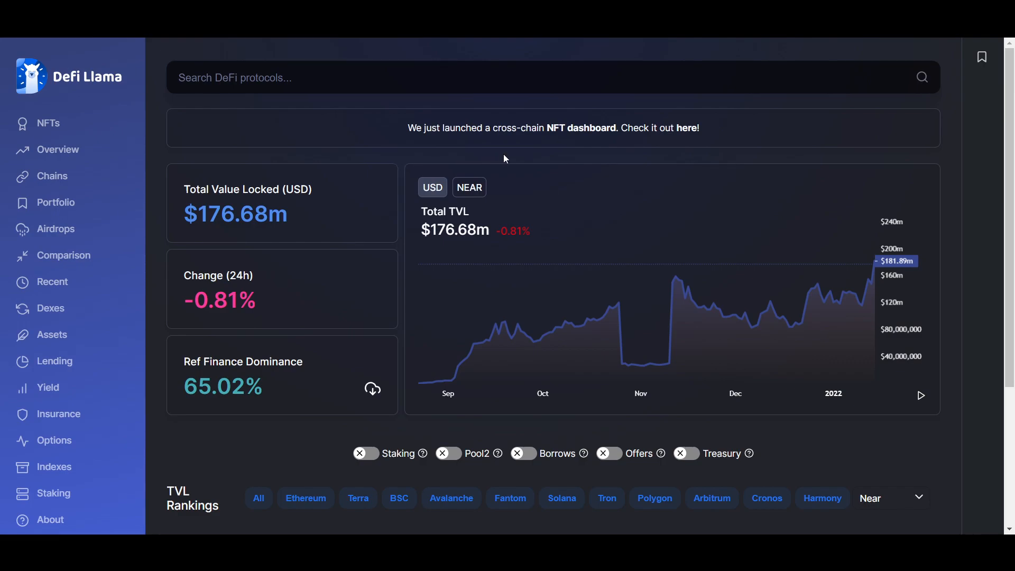
{"action": "mouse_move", "coordinate": [507, 159]}
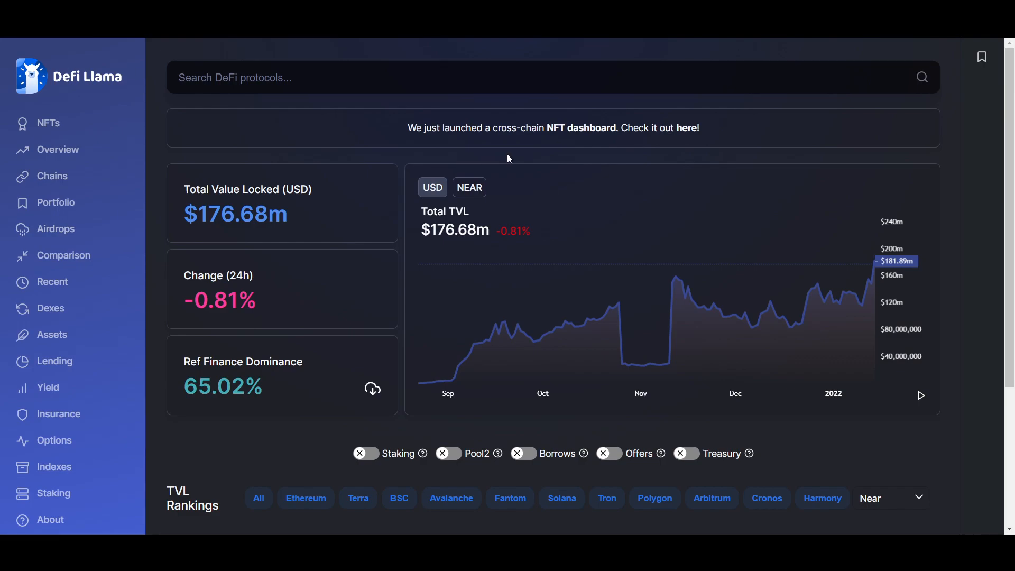
{"action": "mouse_move", "coordinate": [440, 155]}
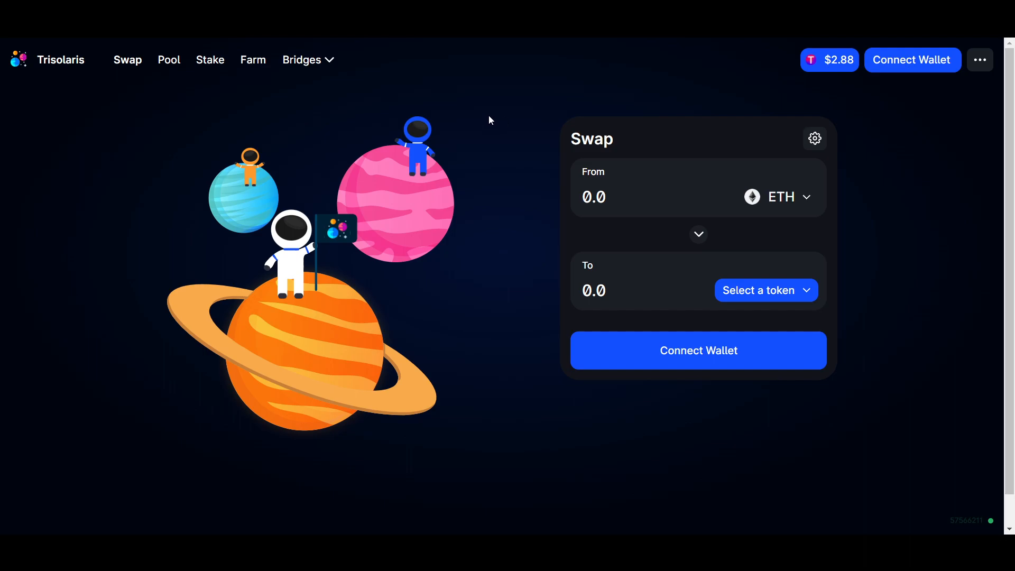
{"action": "mouse_move", "coordinate": [247, 97]}
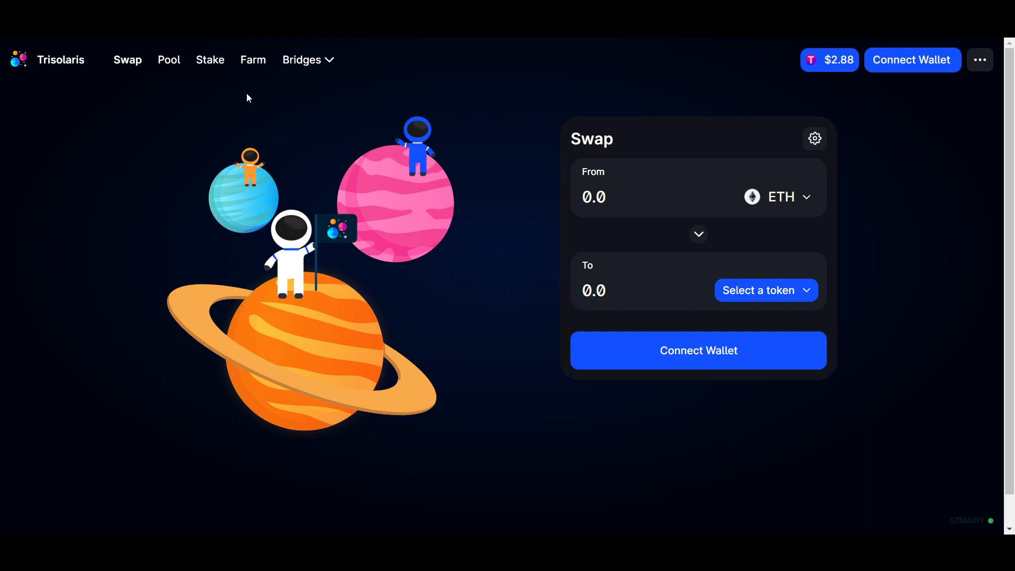
{"action": "mouse_move", "coordinate": [136, 287]}
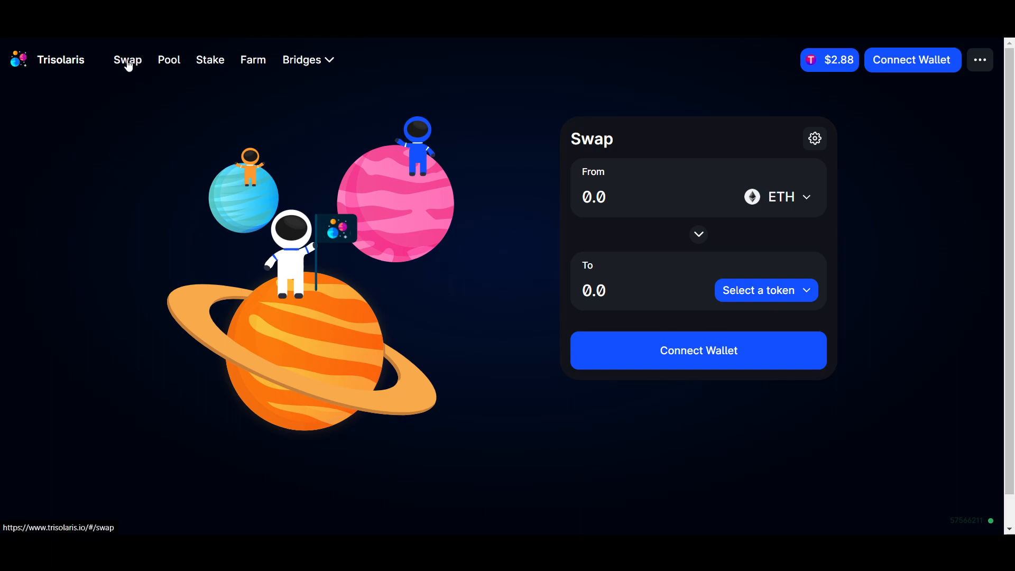
{"action": "mouse_move", "coordinate": [230, 76]}
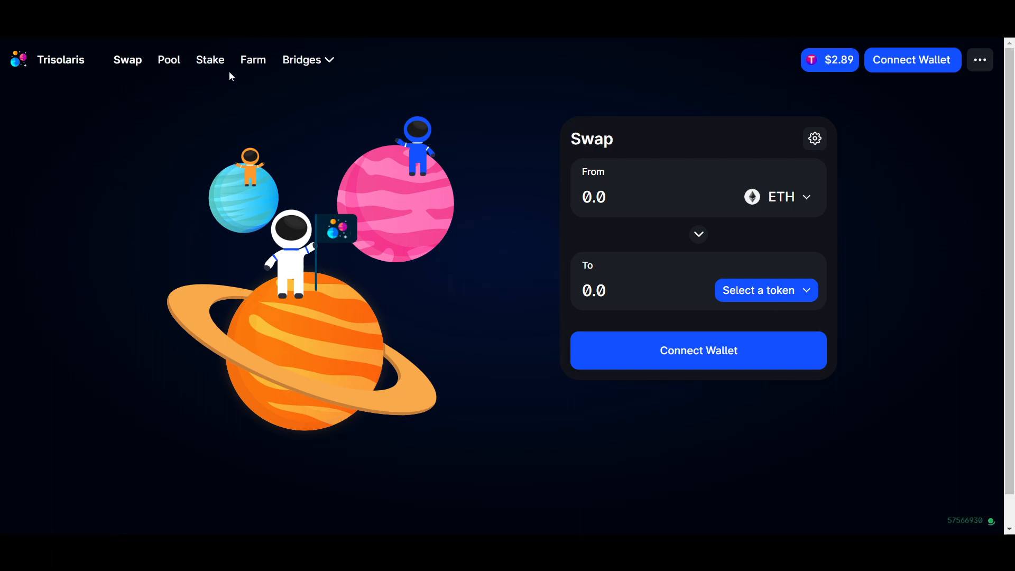
{"action": "mouse_move", "coordinate": [211, 69]}
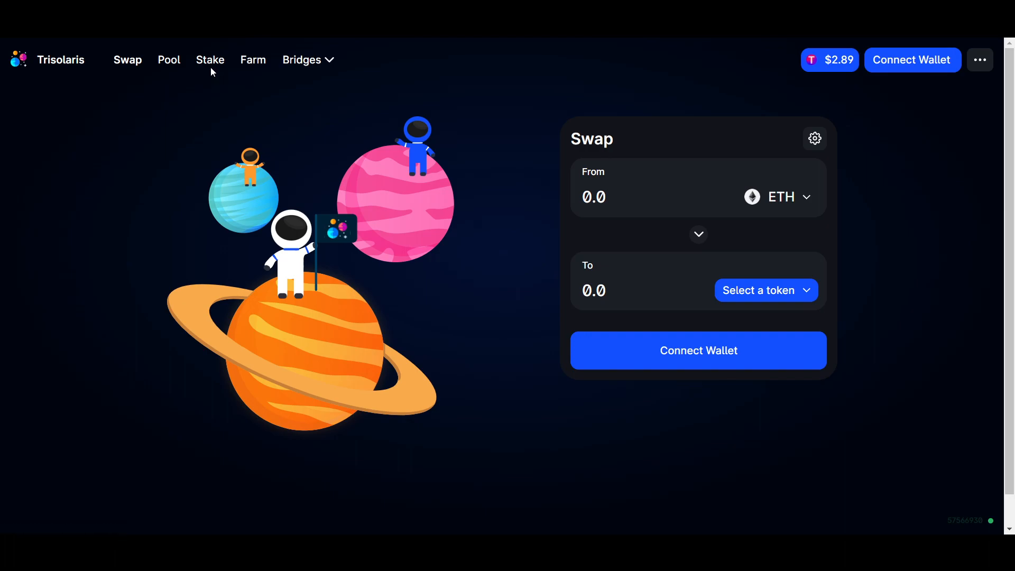
{"action": "mouse_move", "coordinate": [222, 111]}
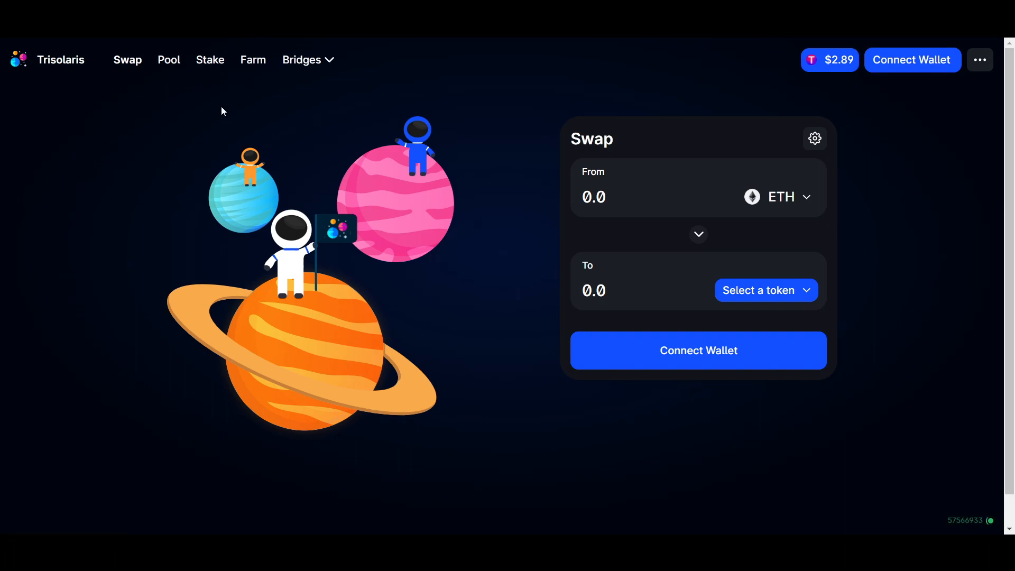
{"action": "mouse_move", "coordinate": [468, 93]}
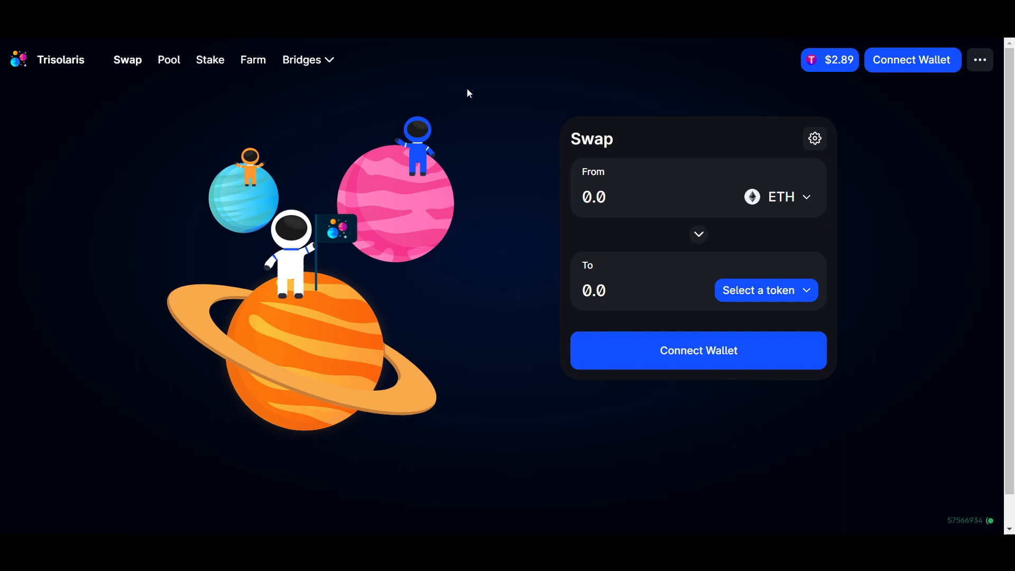
{"action": "mouse_move", "coordinate": [523, 170]}
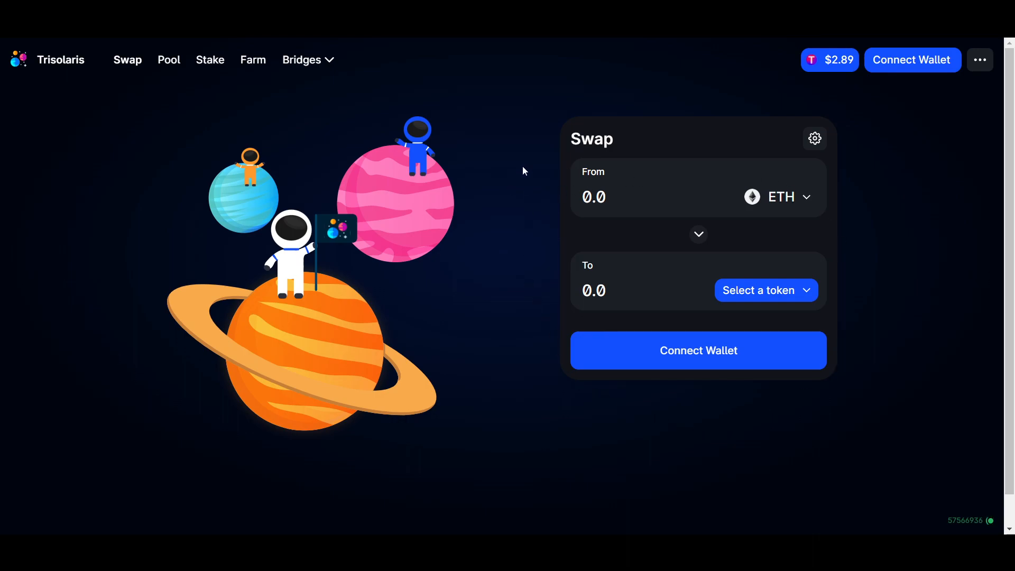
{"action": "mouse_move", "coordinate": [530, 165]}
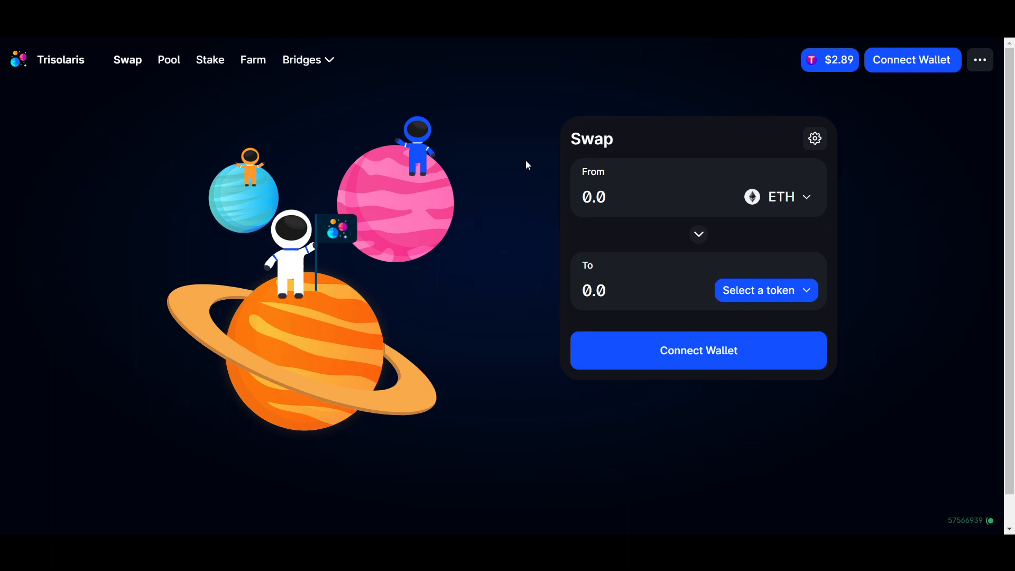
{"action": "mouse_move", "coordinate": [476, 115]}
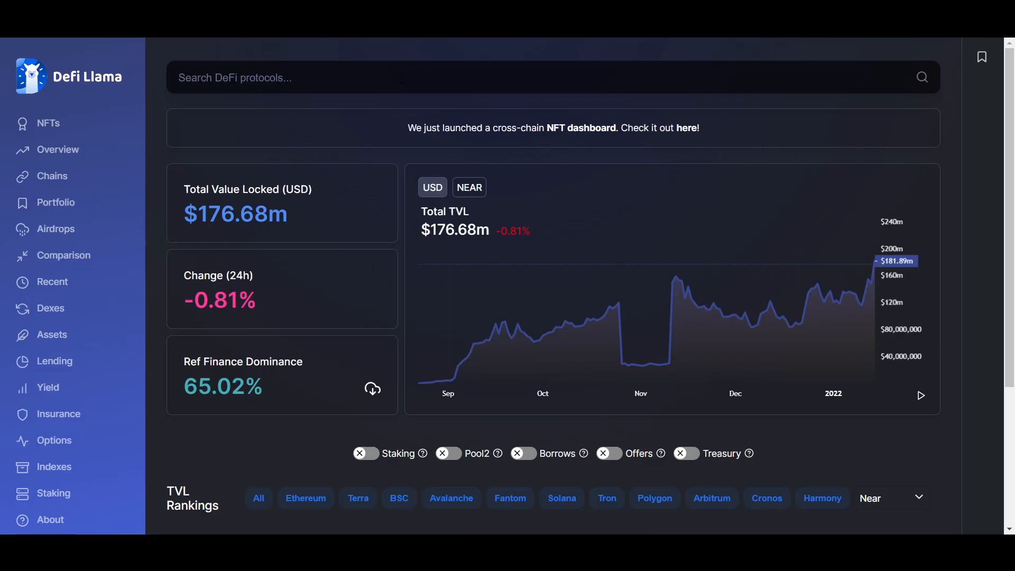
Step: Scroll to DefiLlama's NEAR TVL rankings and go to the Ref Finance protocol site
{"action": "scroll", "scroll_direction": "down", "scroll_amount": 3}
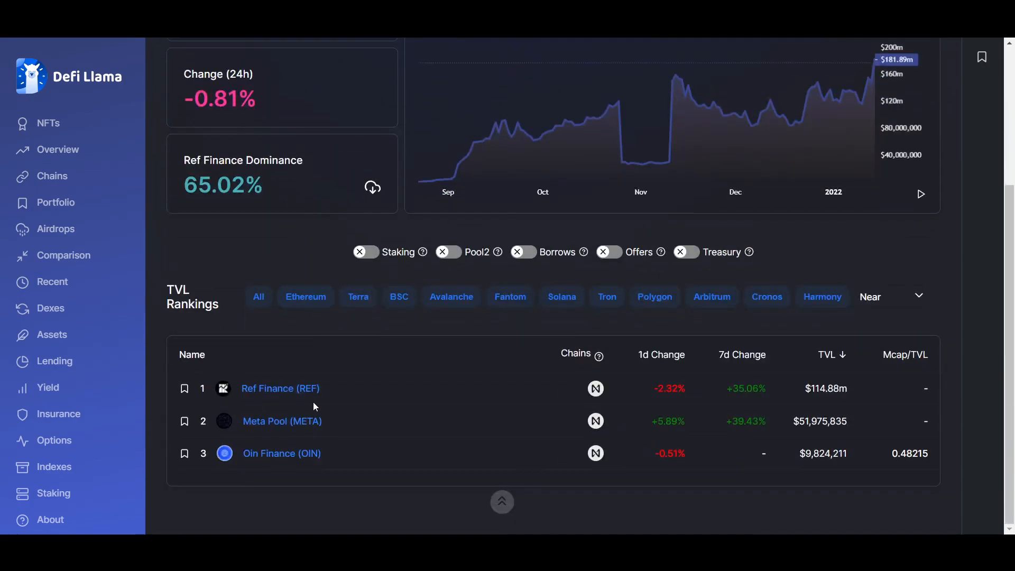
{"action": "left_click", "coordinate": [280, 388]}
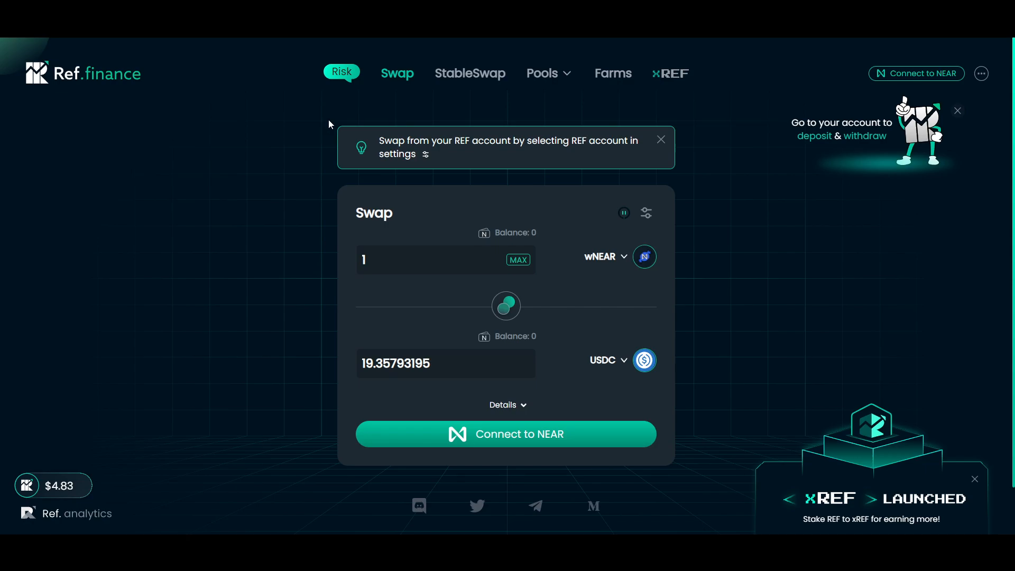
{"action": "mouse_move", "coordinate": [308, 128]}
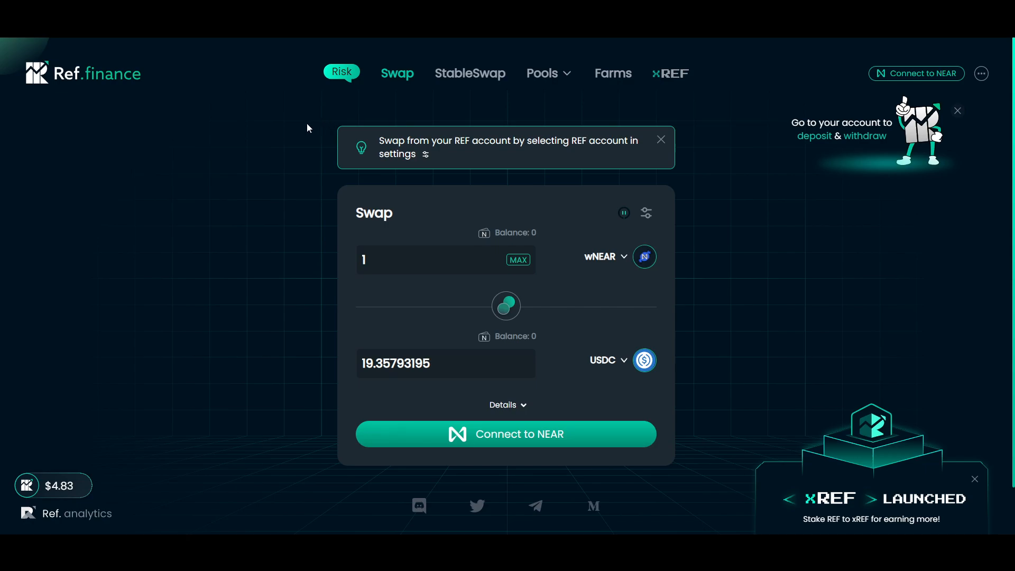
{"action": "mouse_move", "coordinate": [469, 73]}
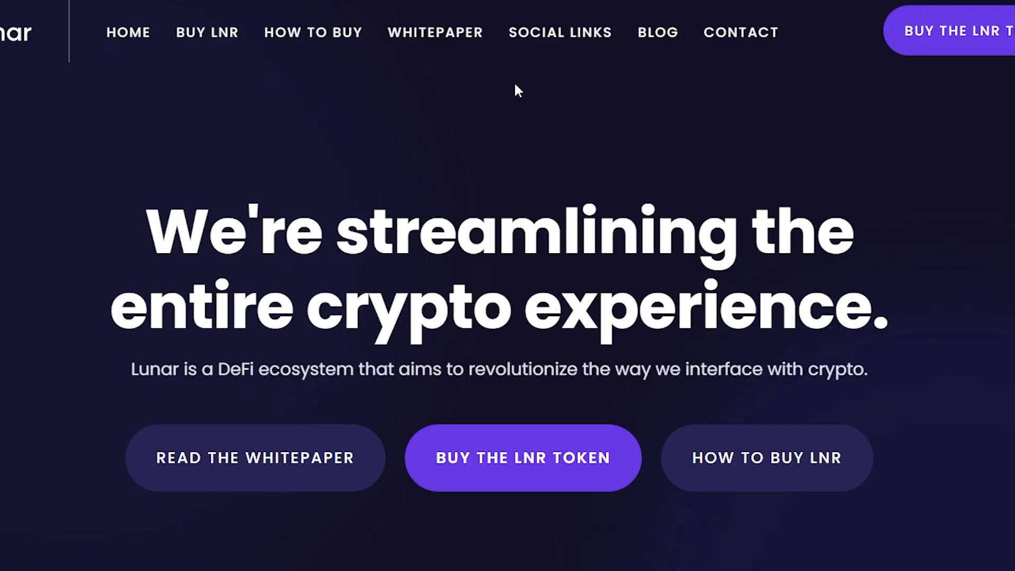
{"action": "mouse_move", "coordinate": [77, 348]}
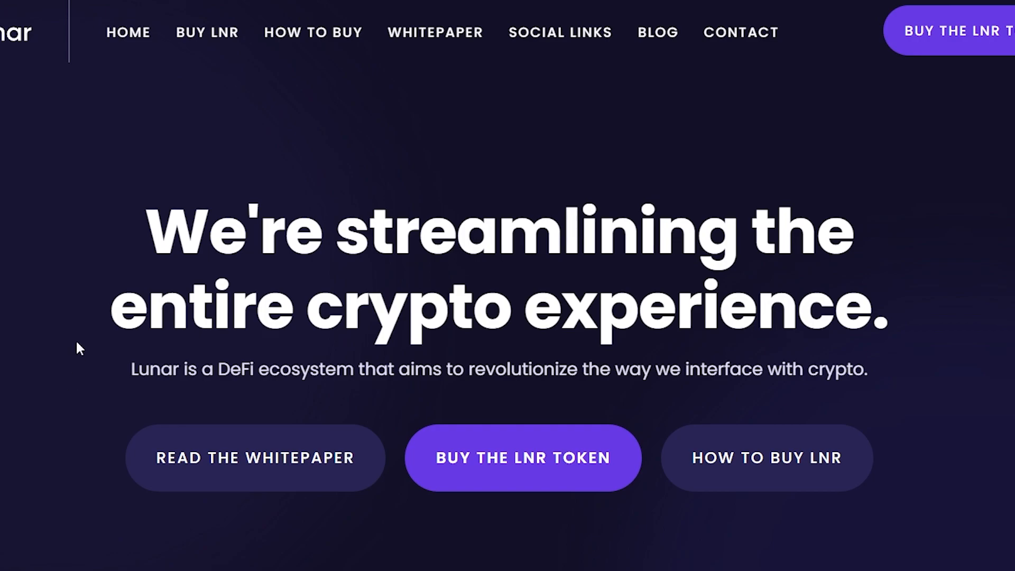
{"action": "mouse_move", "coordinate": [335, 143]}
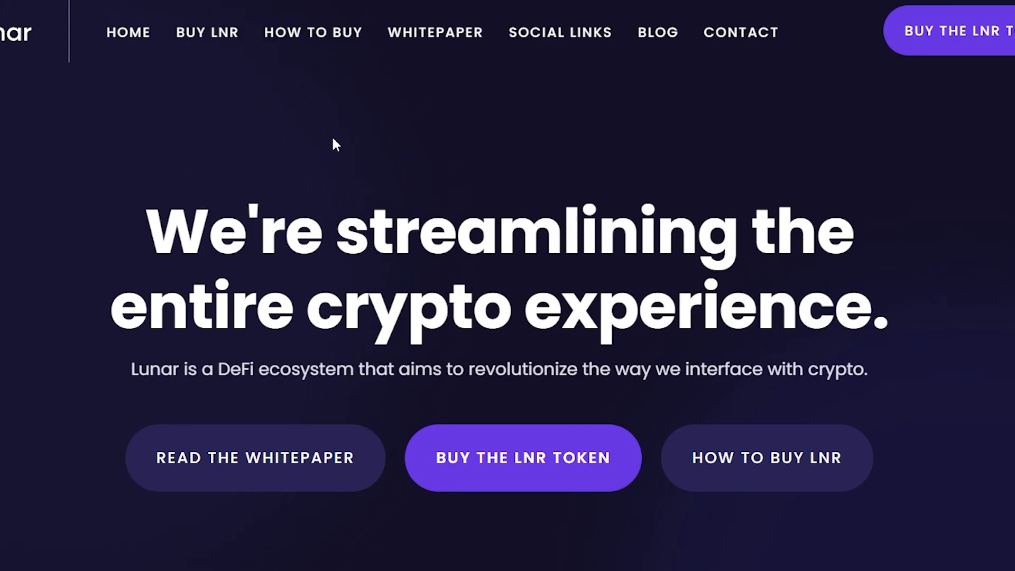
Step: Go from the Lunar homepage to its whitepaper via Read the Whitepaper
{"action": "left_click", "coordinate": [254, 457]}
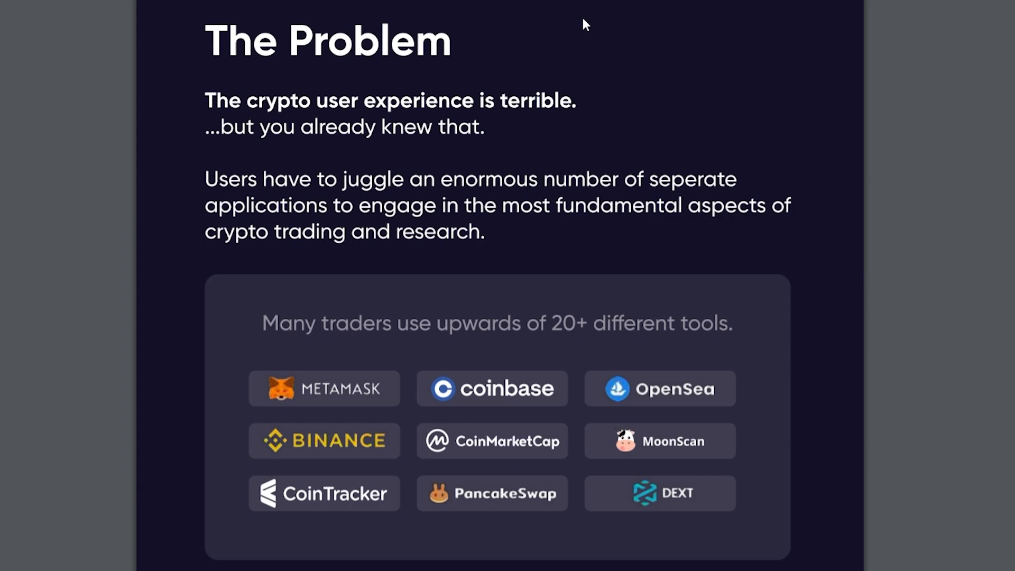
{"action": "mouse_move", "coordinate": [214, 305]}
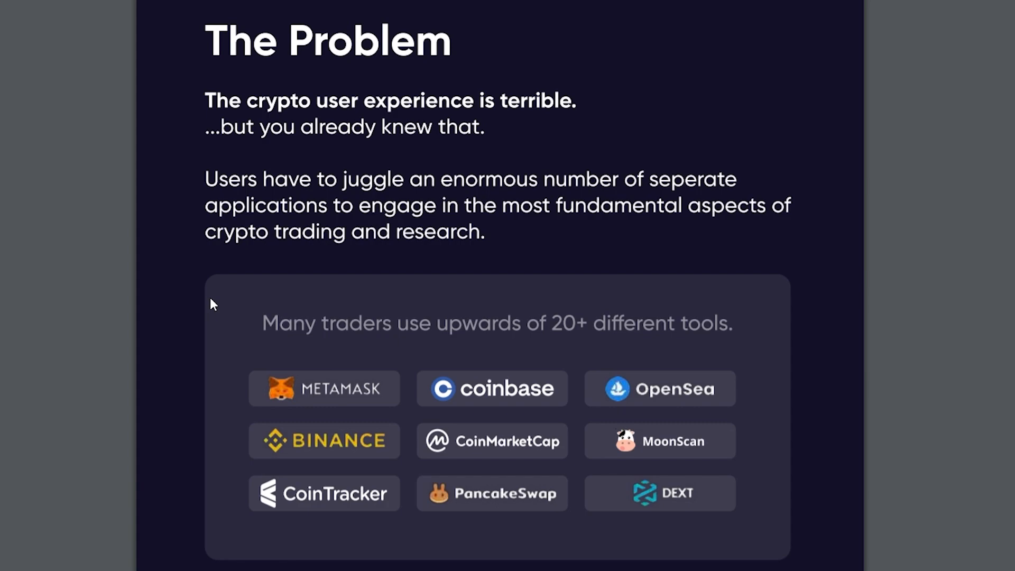
{"action": "mouse_move", "coordinate": [197, 441]}
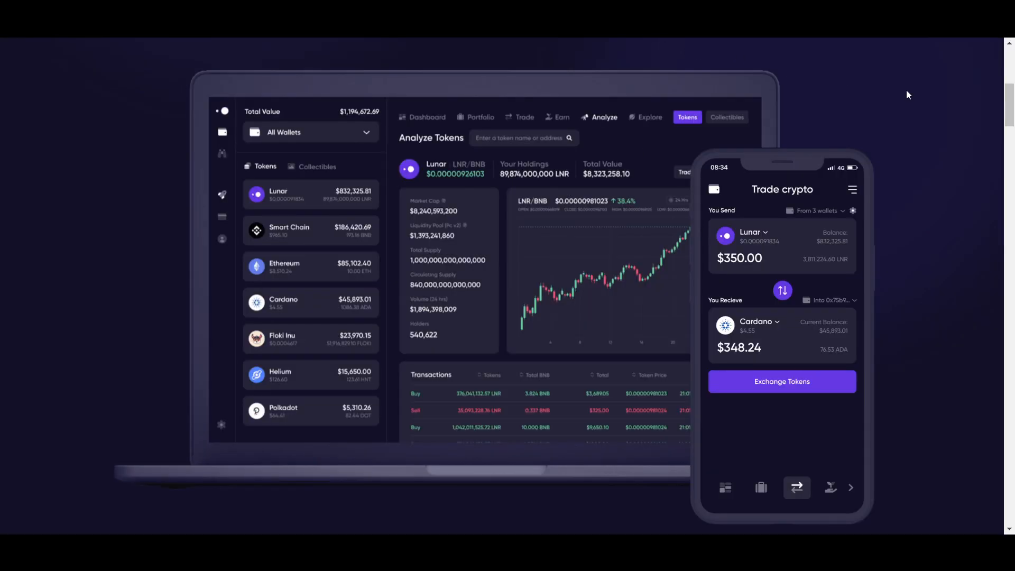
{"action": "mouse_move", "coordinate": [853, 198]}
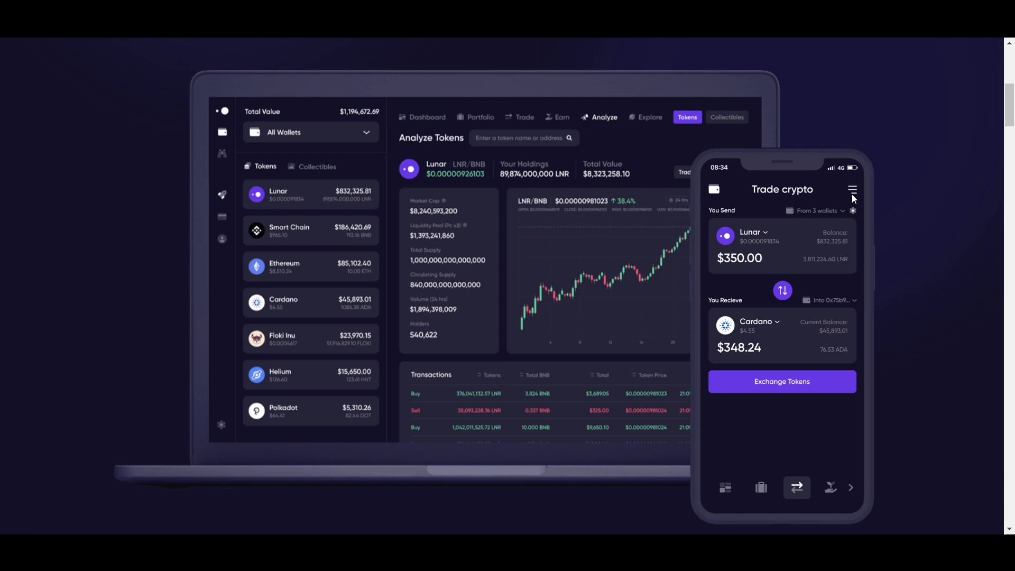
{"action": "mouse_move", "coordinate": [951, 208]}
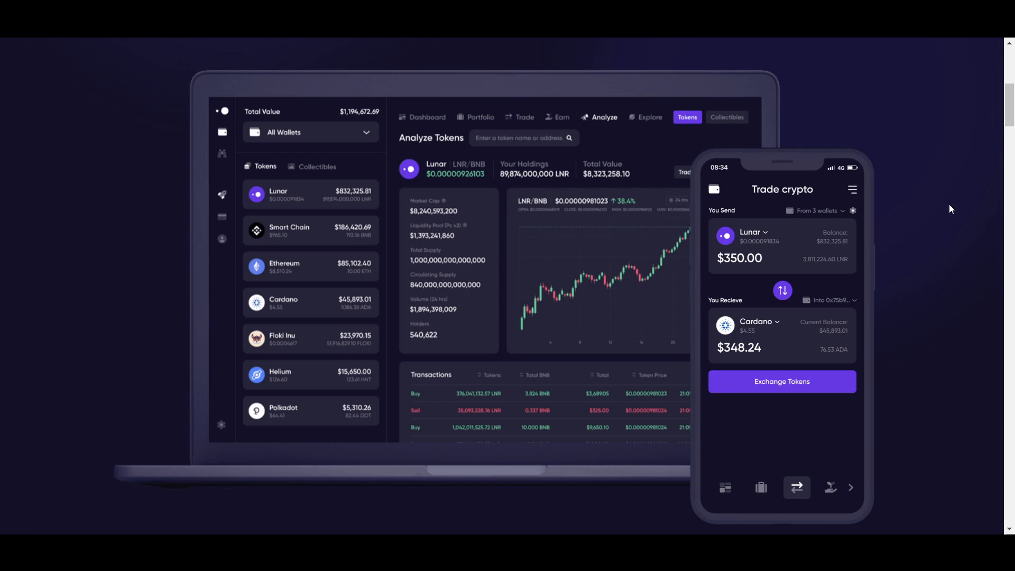
{"action": "mouse_move", "coordinate": [954, 208]}
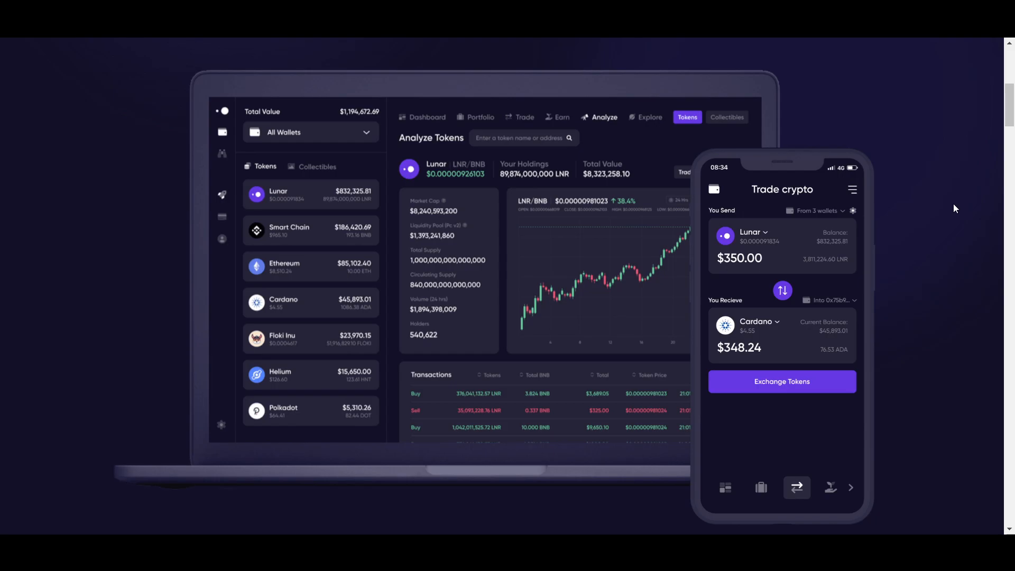
{"action": "mouse_move", "coordinate": [637, 54]}
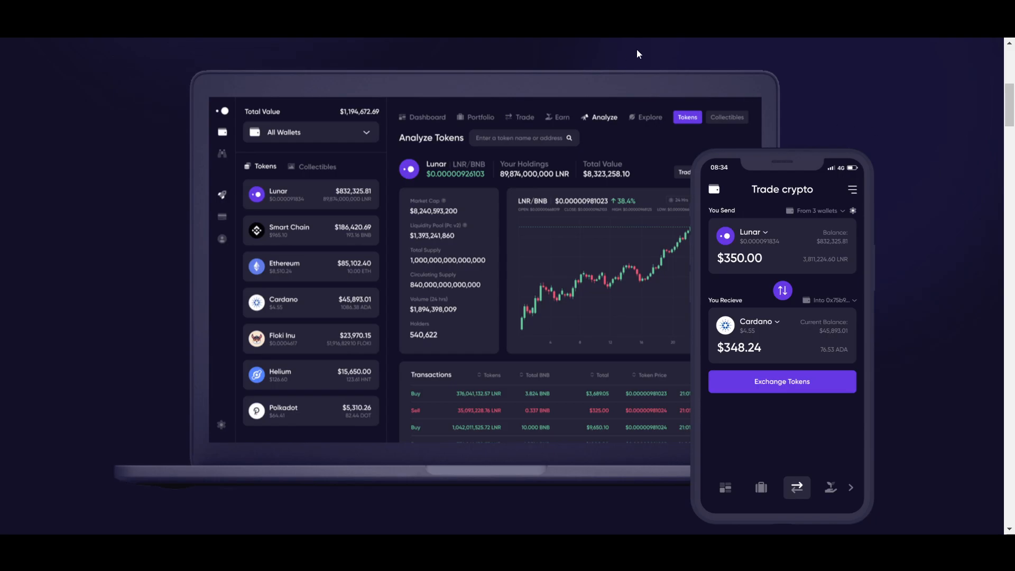
Step: Scroll down past the app mockup to The Lunar Ecosystem section's three cards
{"action": "scroll", "scroll_direction": "down", "scroll_amount": 3}
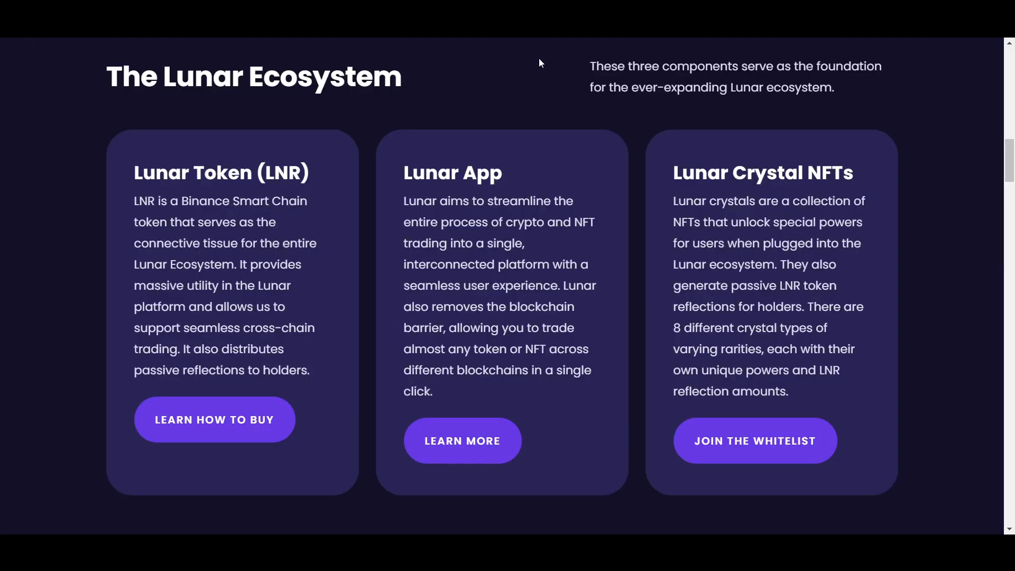
{"action": "mouse_move", "coordinate": [524, 71]}
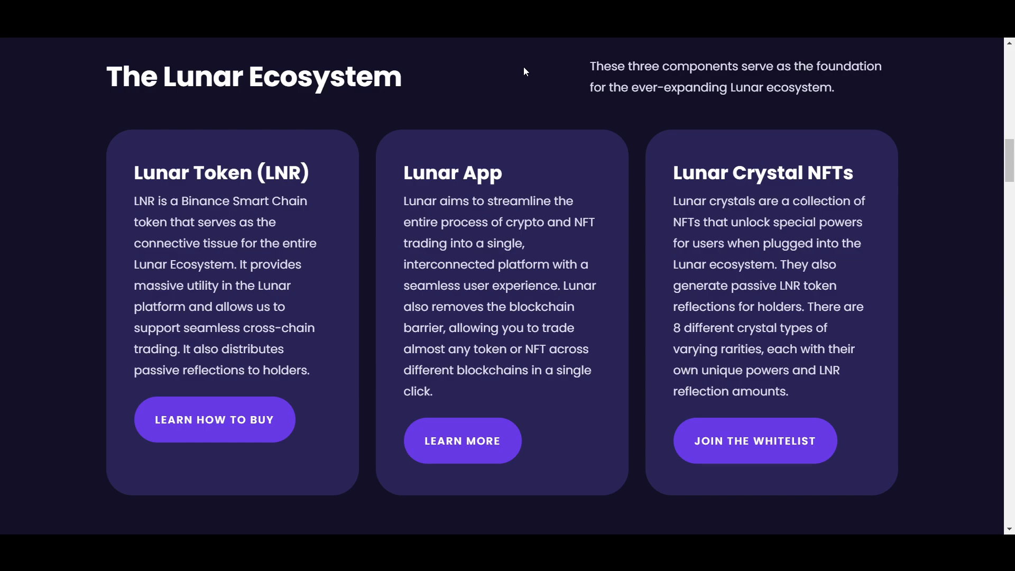
{"action": "mouse_move", "coordinate": [526, 82]}
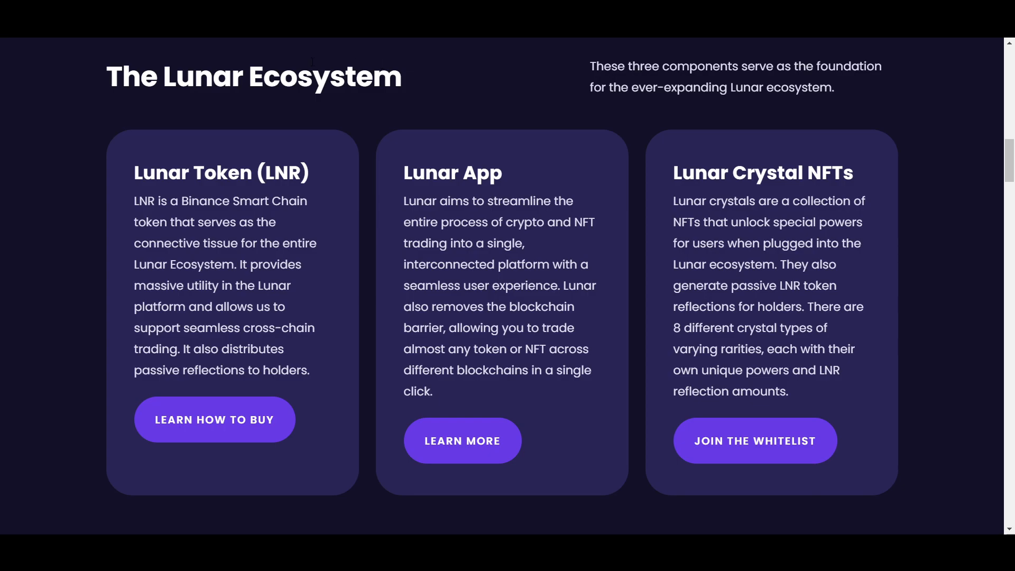
{"action": "mouse_move", "coordinate": [70, 145]}
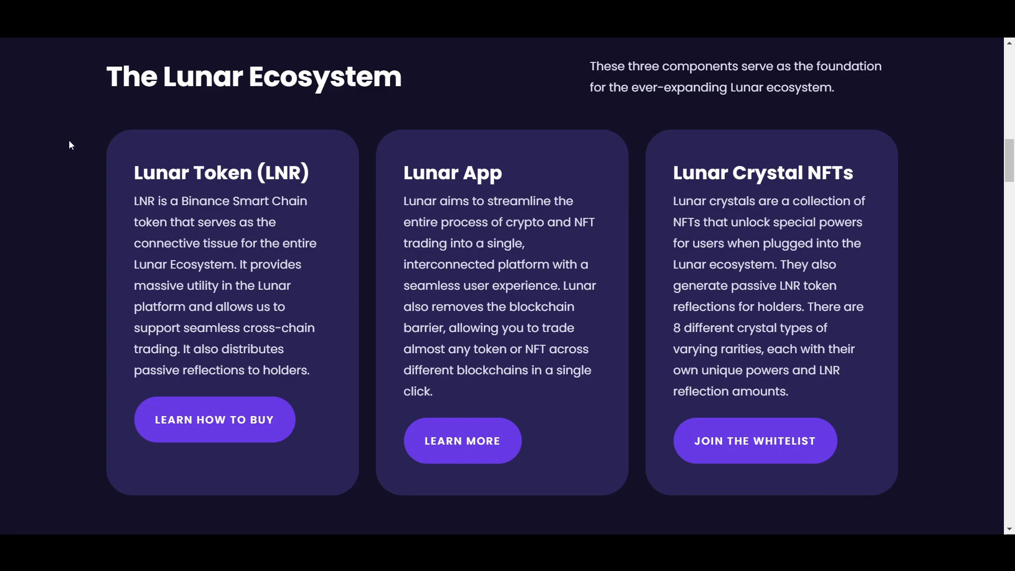
{"action": "mouse_move", "coordinate": [123, 126]}
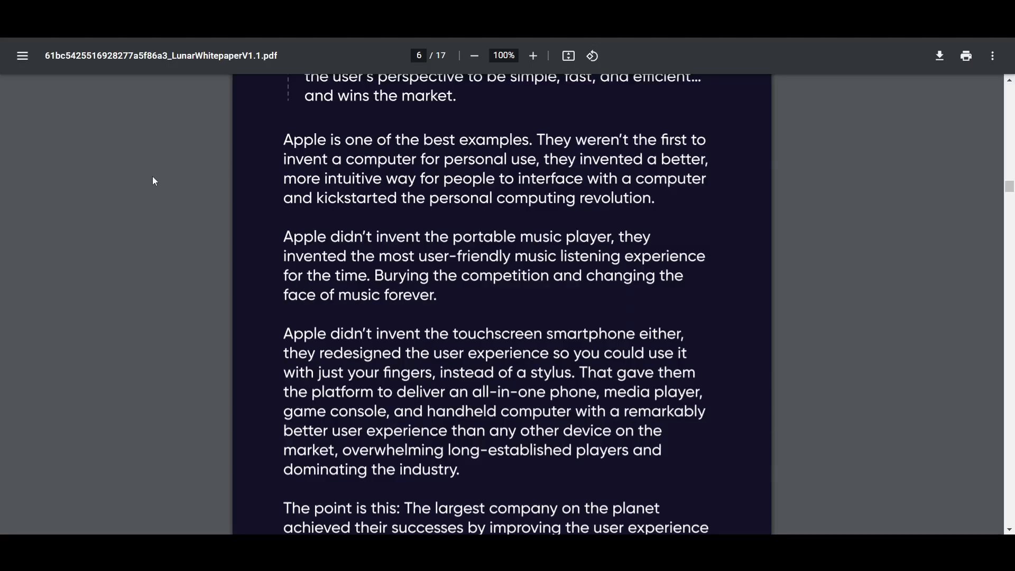
{"action": "mouse_move", "coordinate": [136, 182]}
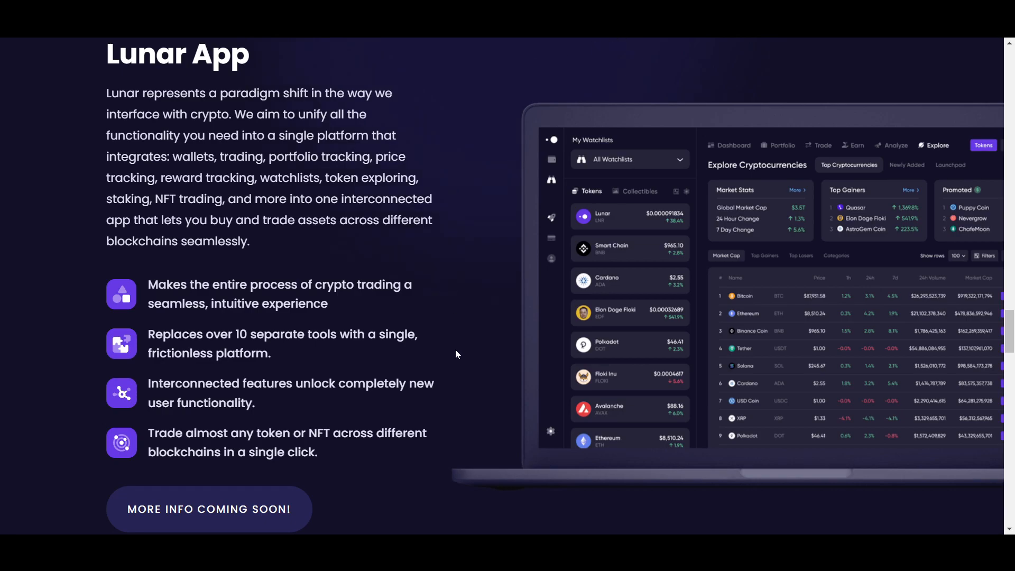
{"action": "mouse_move", "coordinate": [456, 280]}
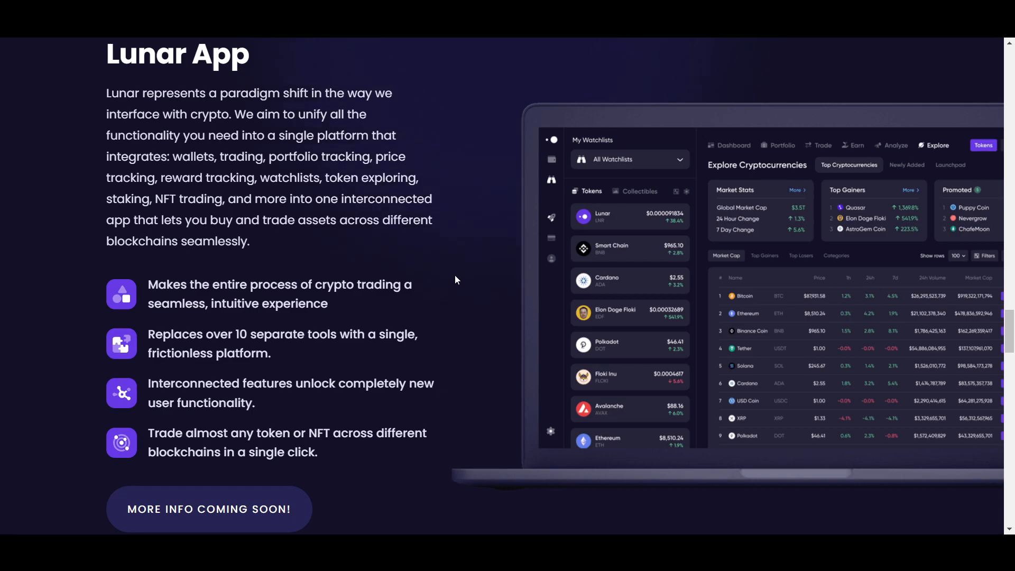
{"action": "mouse_move", "coordinate": [450, 259]}
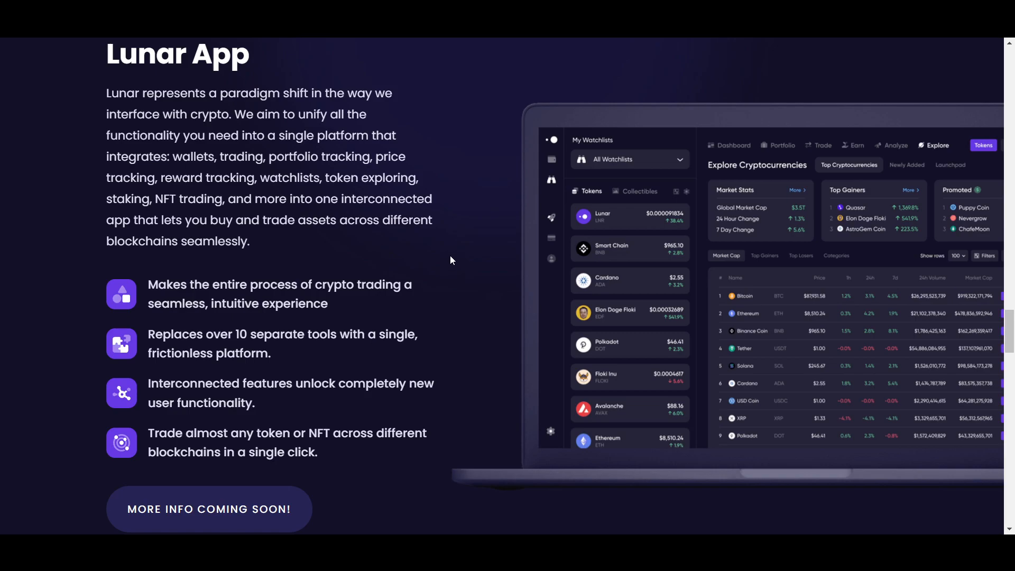
Step: Scroll down past the feature cards to the Lunar Crystals NFTs section
{"action": "scroll", "scroll_direction": "down", "scroll_amount": 3}
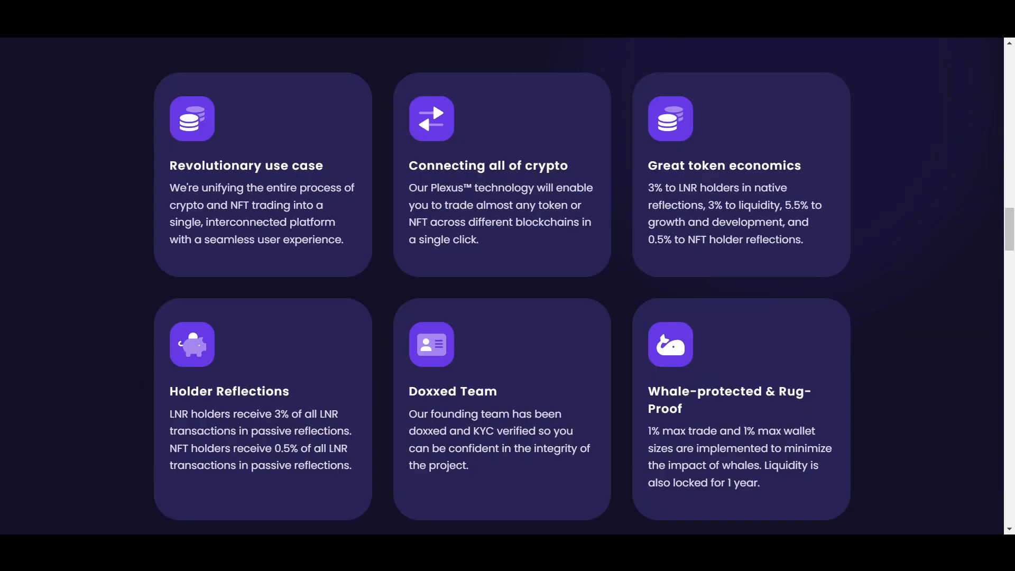
{"action": "mouse_move", "coordinate": [611, 71]}
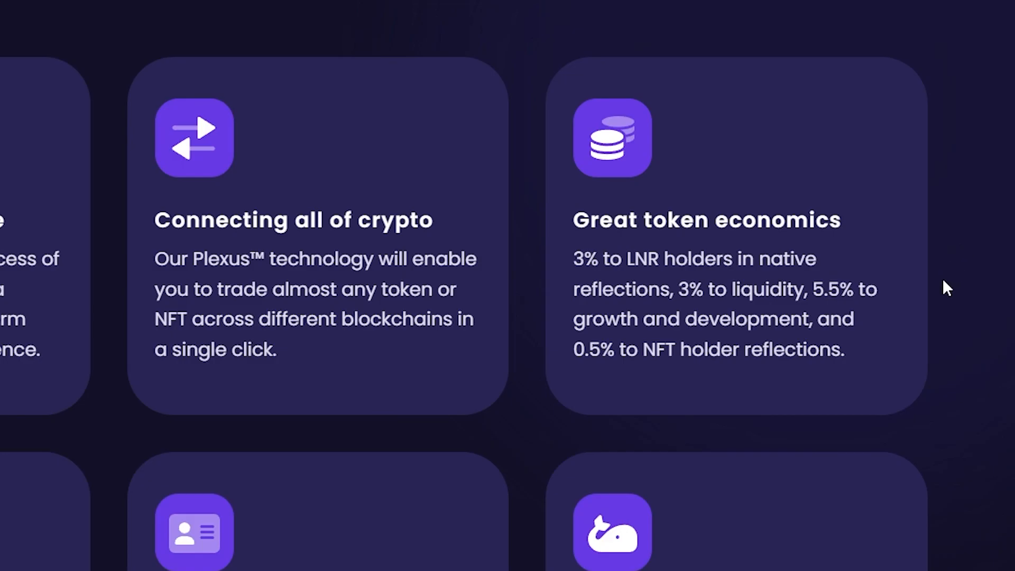
{"action": "mouse_move", "coordinate": [903, 326]}
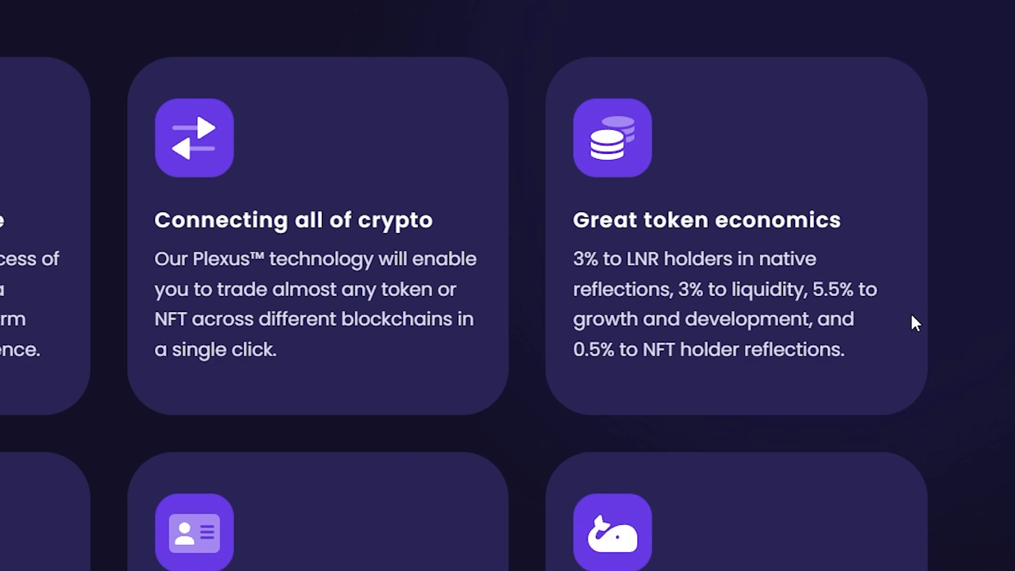
{"action": "mouse_move", "coordinate": [919, 214]}
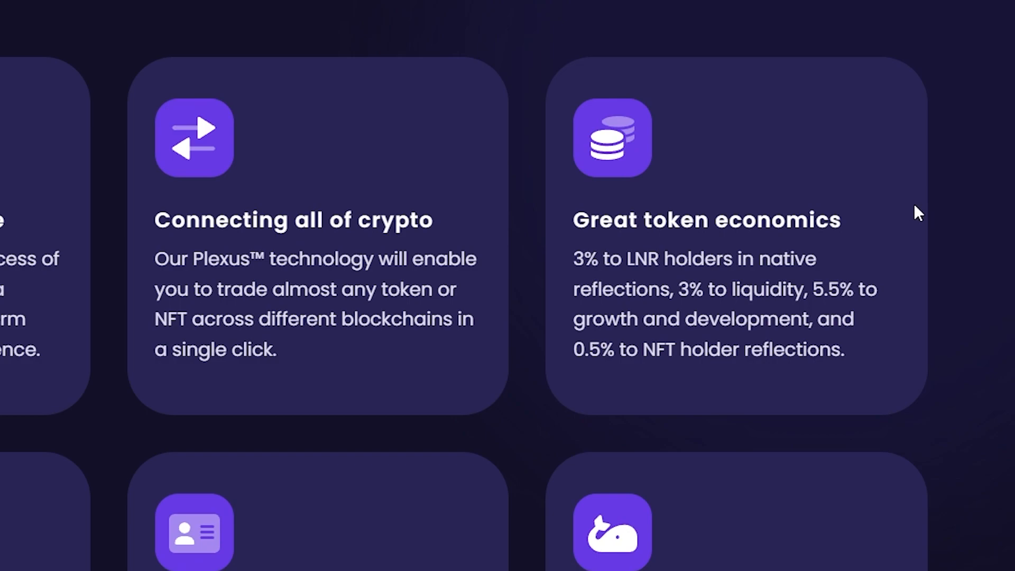
{"action": "mouse_move", "coordinate": [944, 209]}
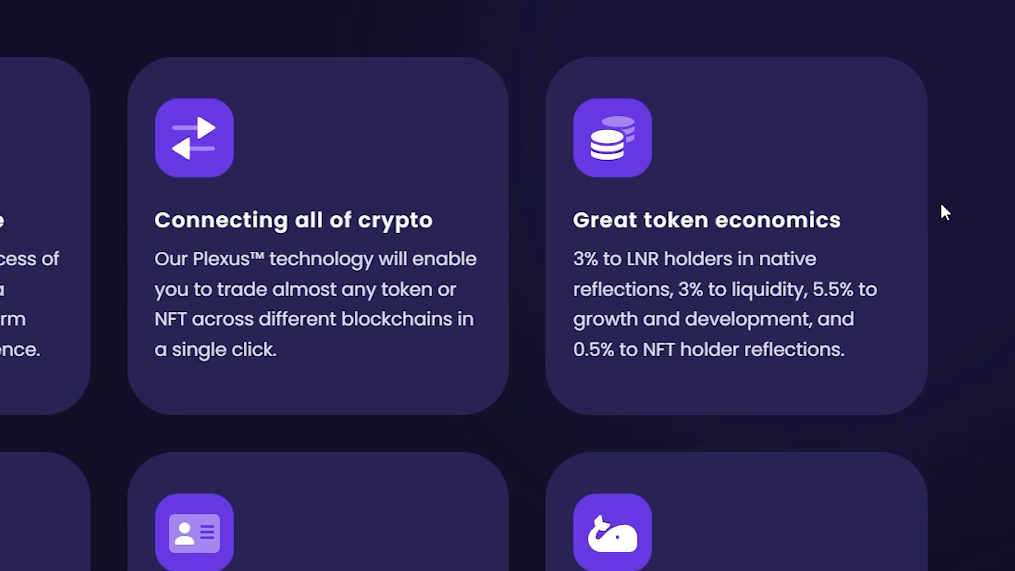
{"action": "mouse_move", "coordinate": [902, 326]}
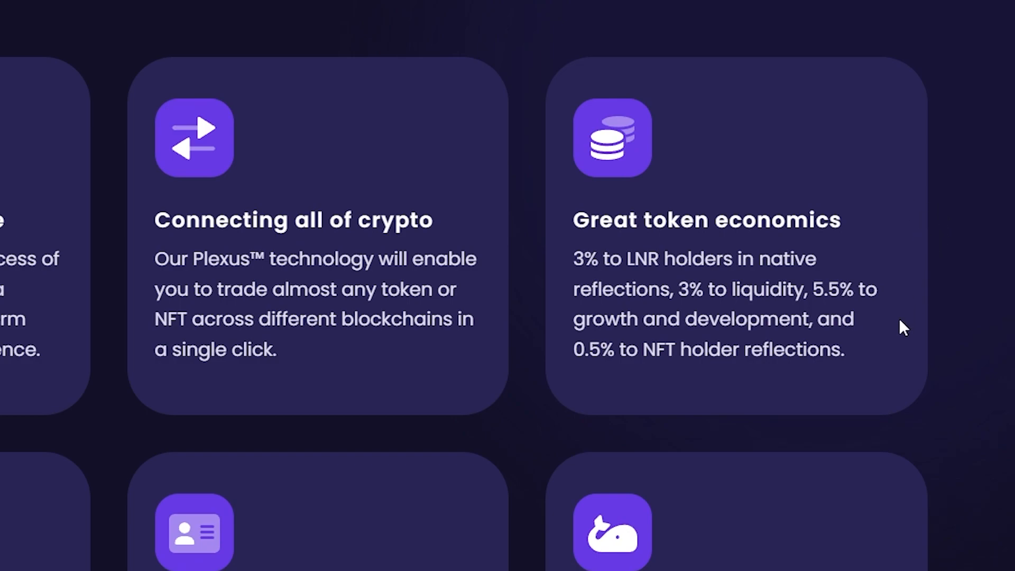
{"action": "mouse_move", "coordinate": [912, 362]}
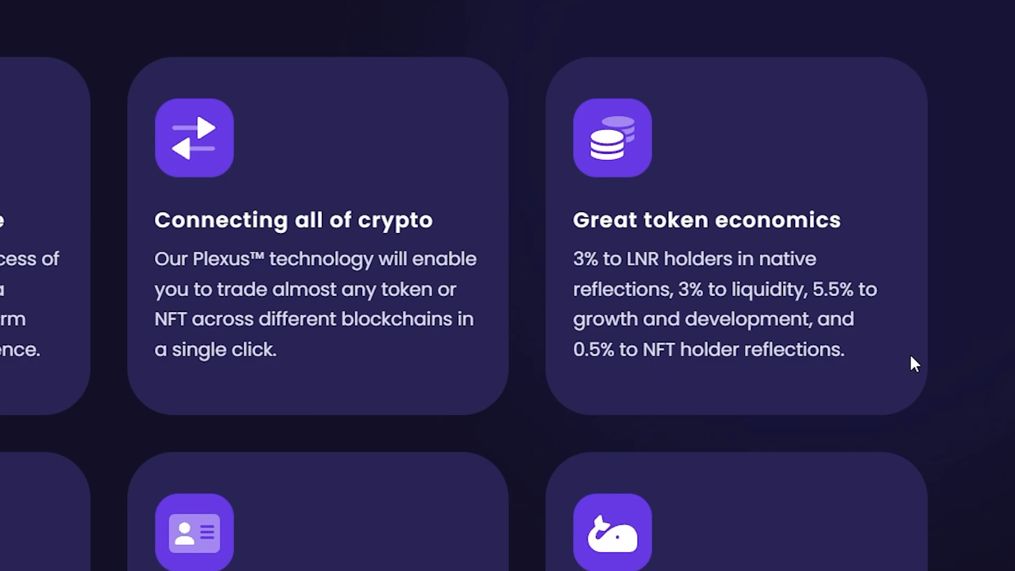
{"action": "scroll", "scroll_direction": "down", "scroll_amount": 3}
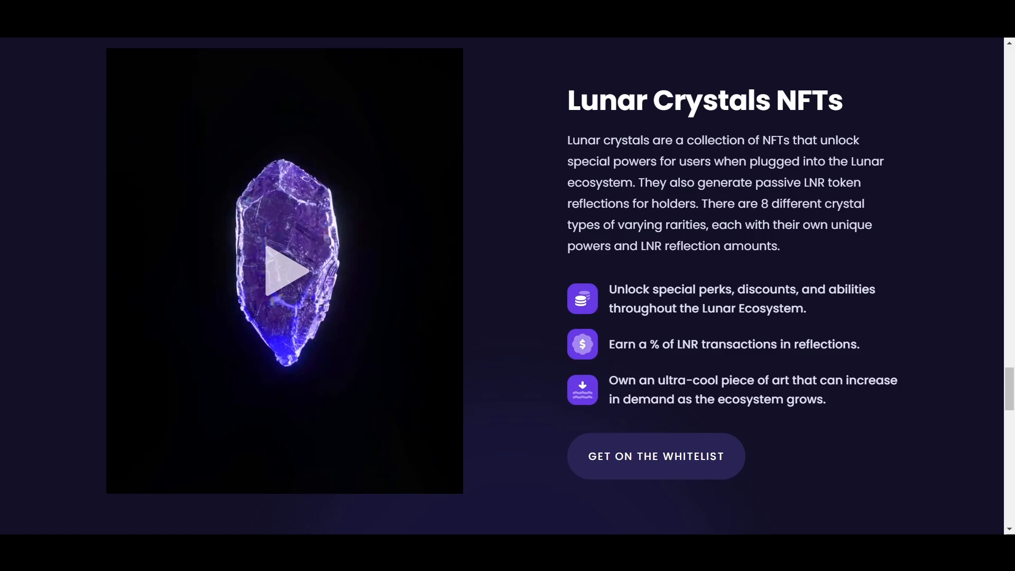
{"action": "mouse_move", "coordinate": [522, 93]}
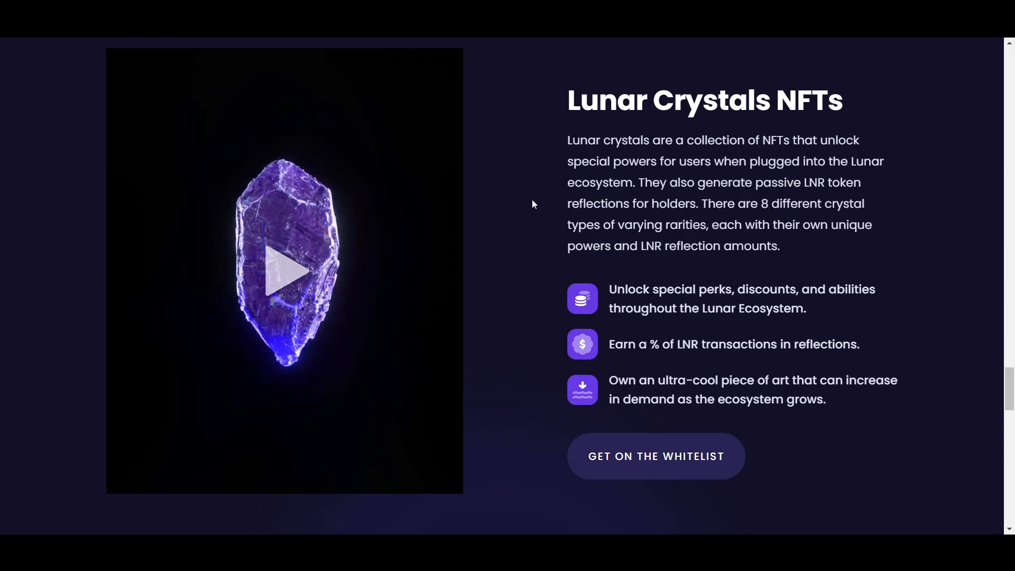
{"action": "mouse_move", "coordinate": [589, 75]}
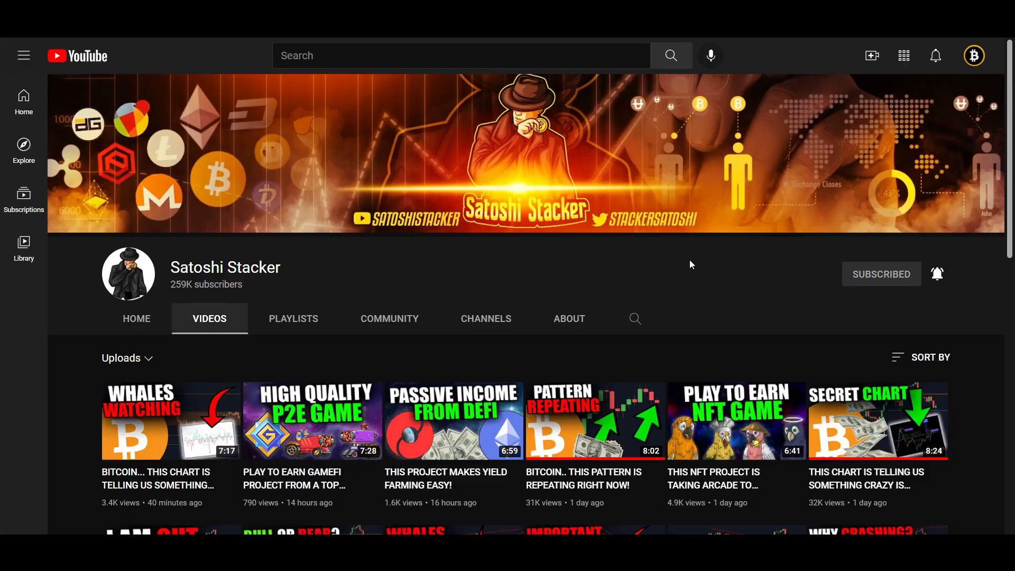
{"action": "mouse_move", "coordinate": [699, 263]}
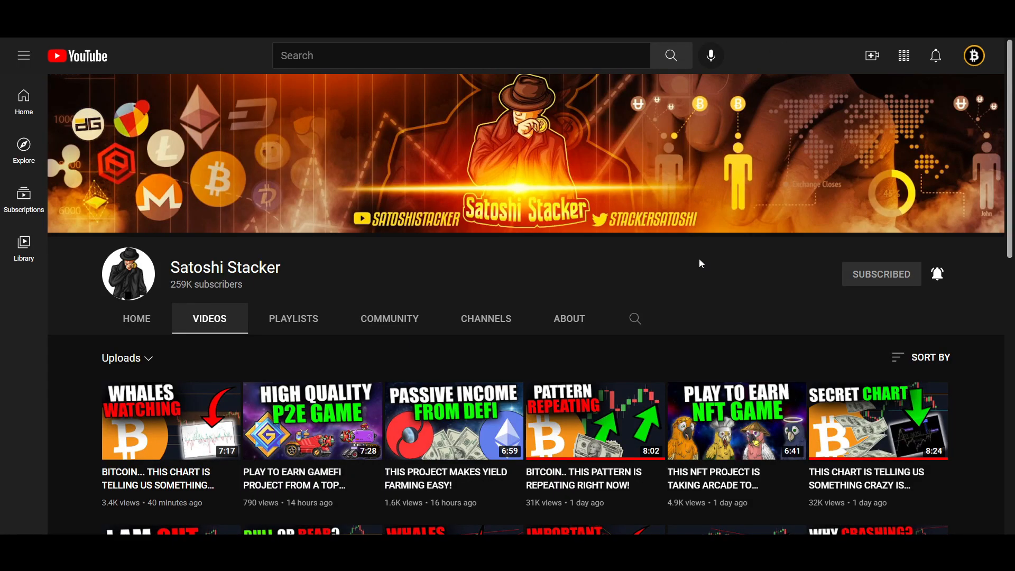